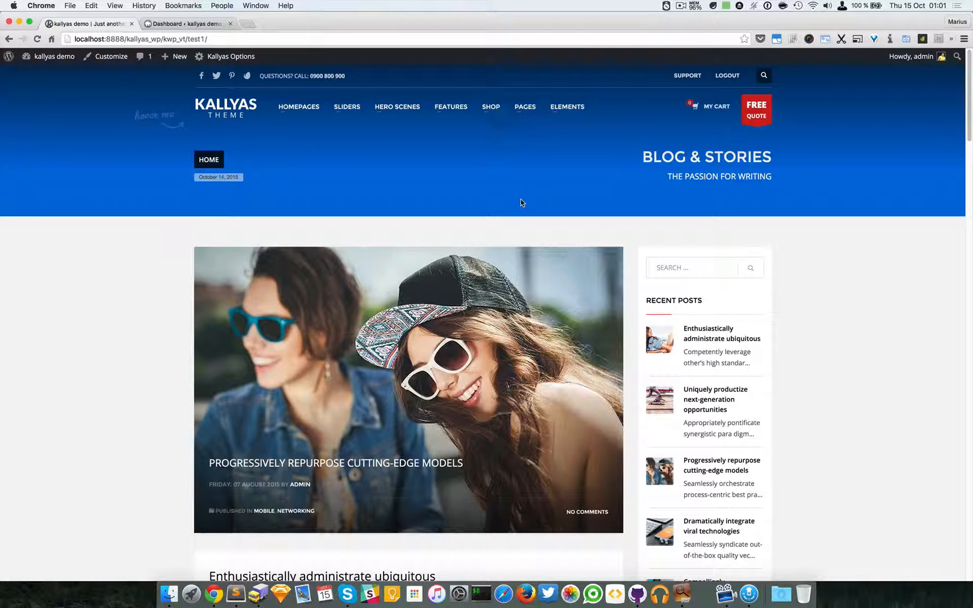
pyautogui.moveTo(535, 202)
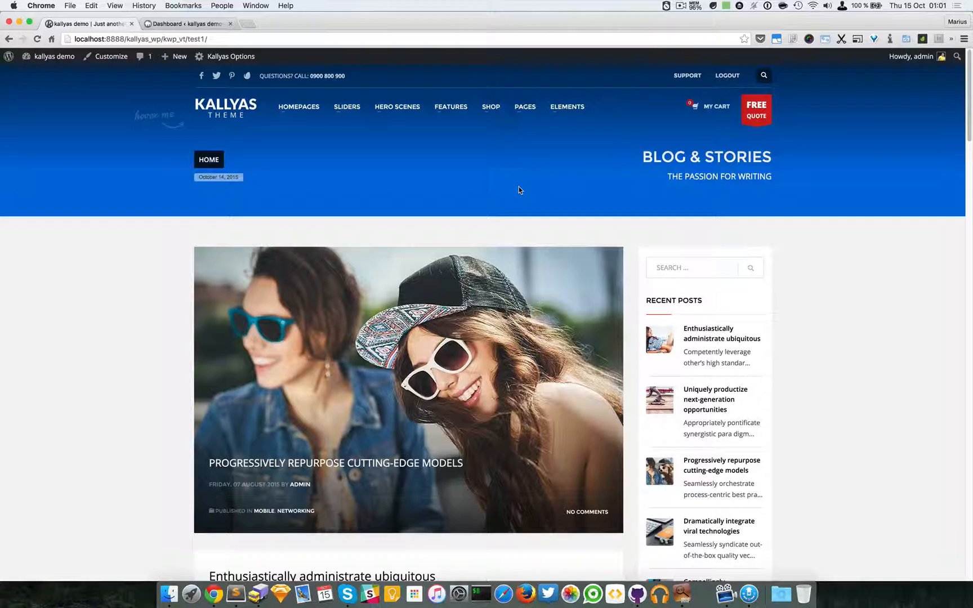
pyautogui.moveTo(492, 101)
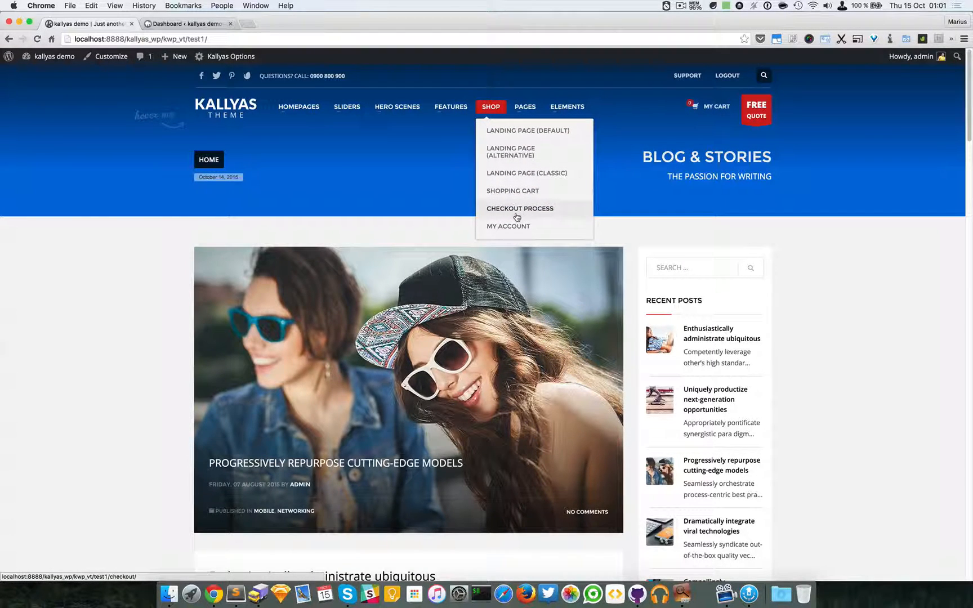
# - From the WordPress dashboard's product list, open Woo Single #2 for editing
pyautogui.click(437, 200)
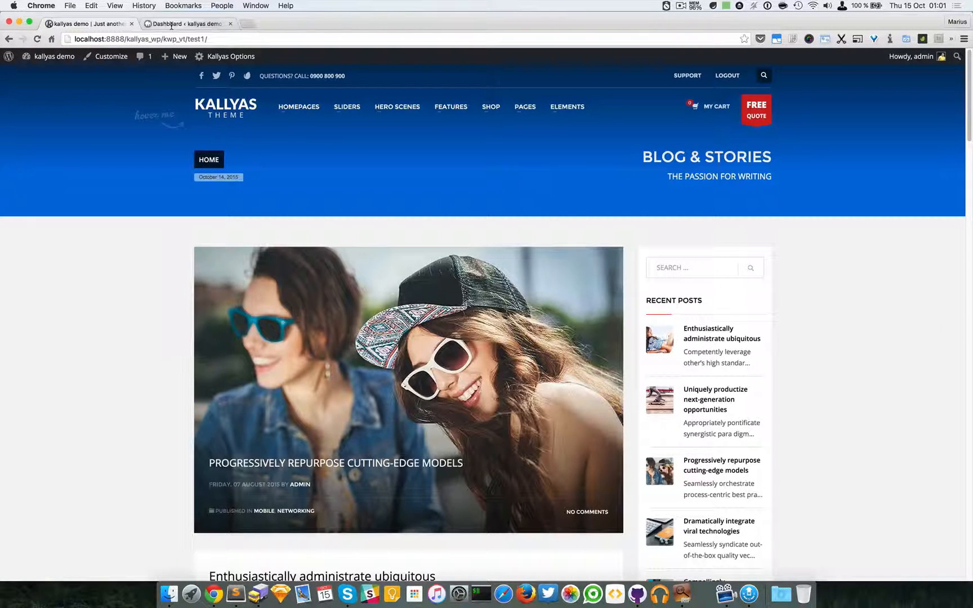
pyautogui.moveTo(186, 23)
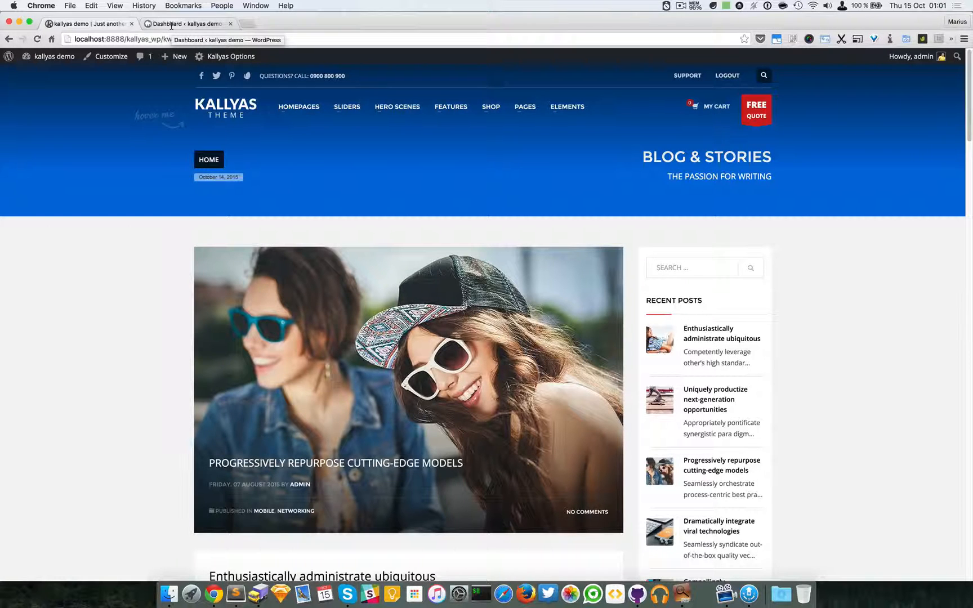
pyautogui.click(186, 24)
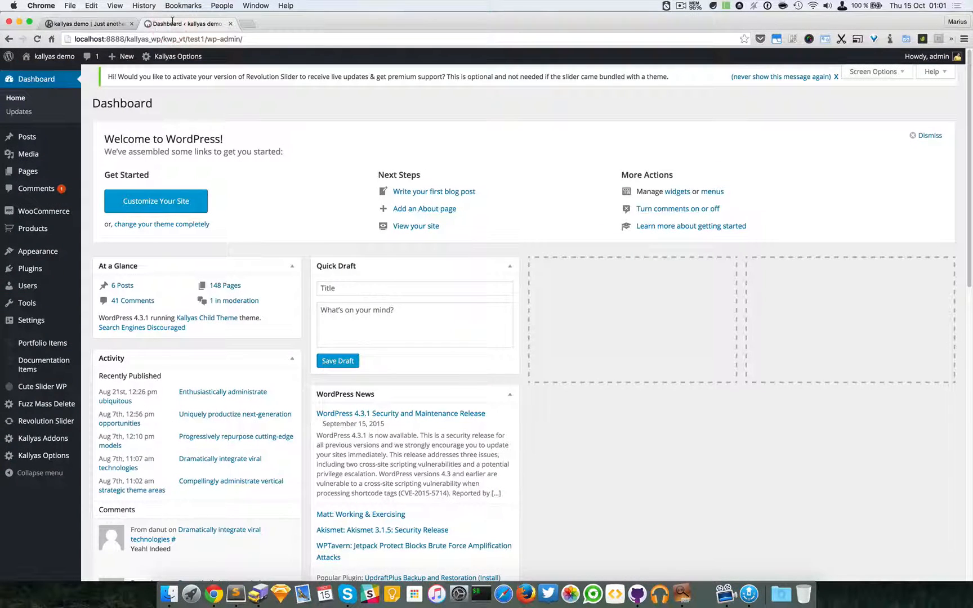
pyautogui.moveTo(115, 164)
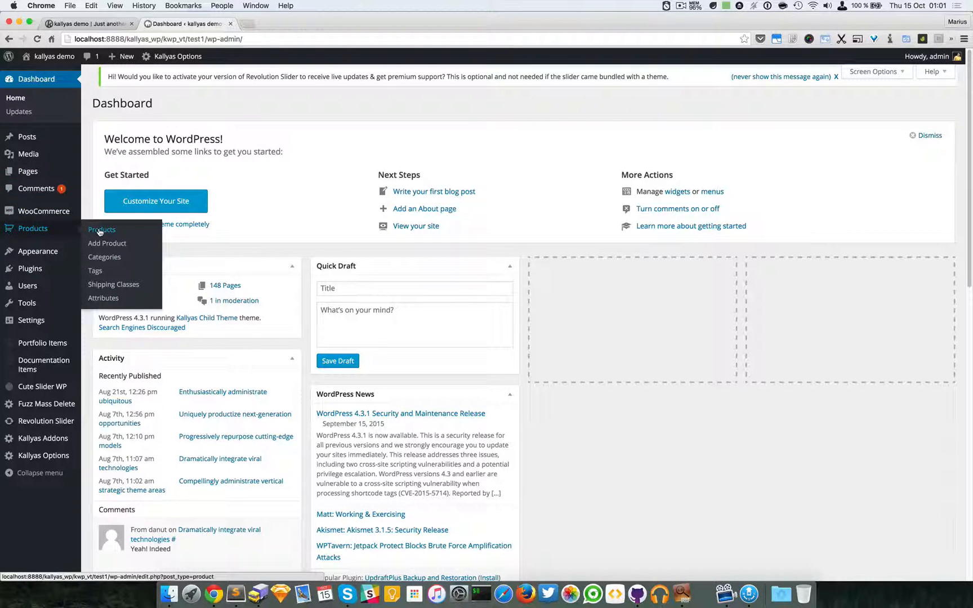
pyautogui.click(101, 230)
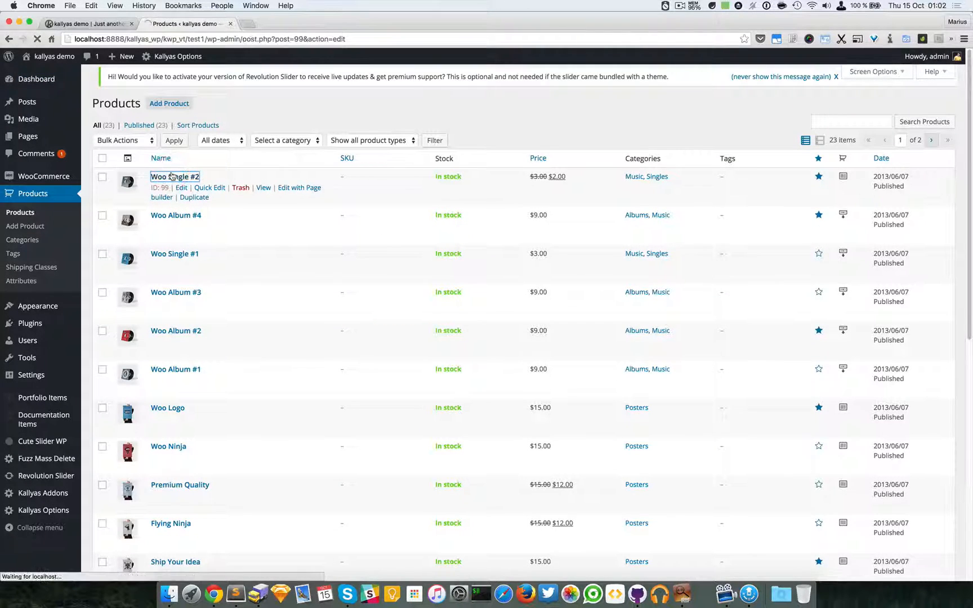
pyautogui.click(180, 188)
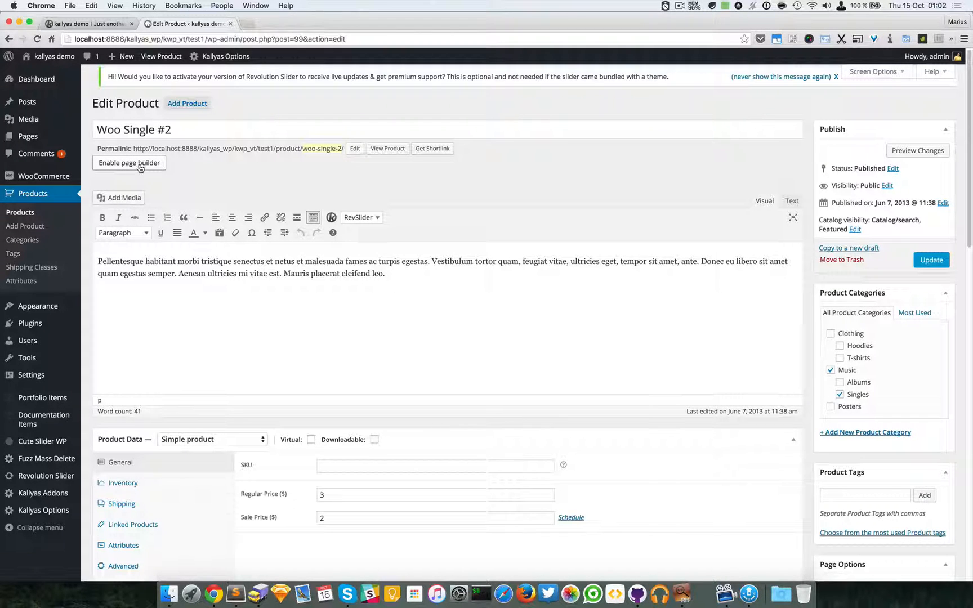
# - Enable the page builder on Woo Single #2 and launch its builder editor
pyautogui.click(129, 163)
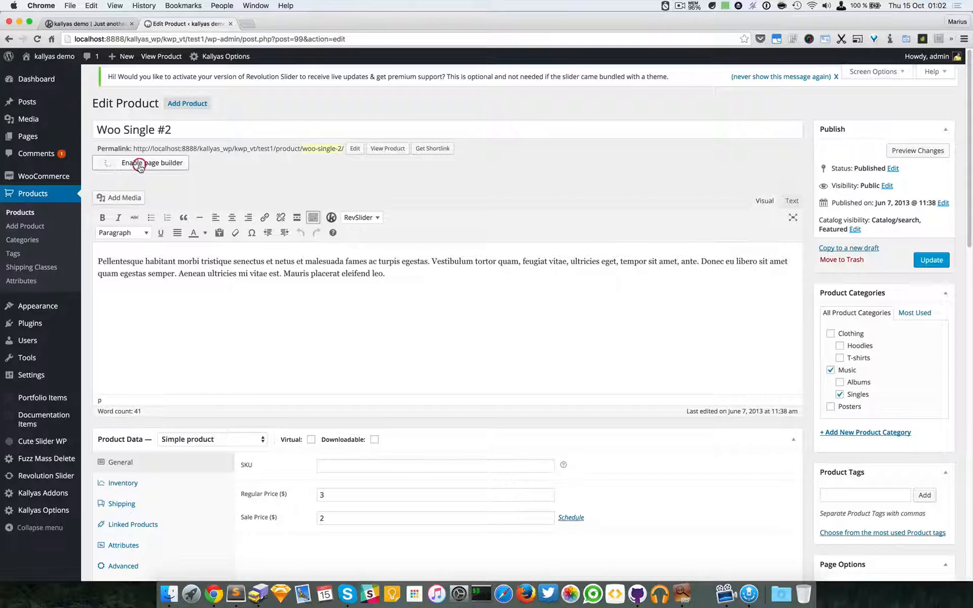
pyautogui.click(151, 163)
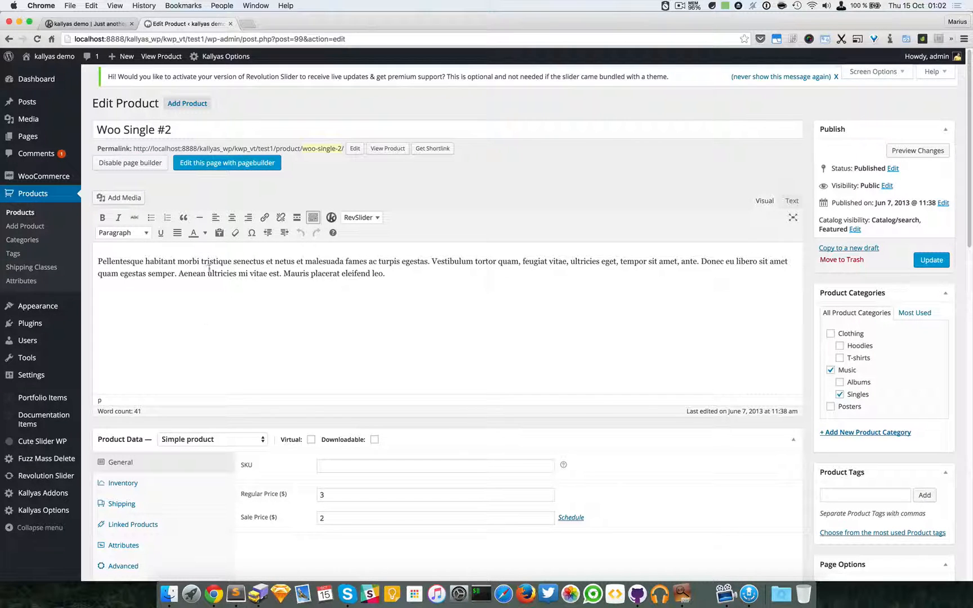
pyautogui.moveTo(226, 163)
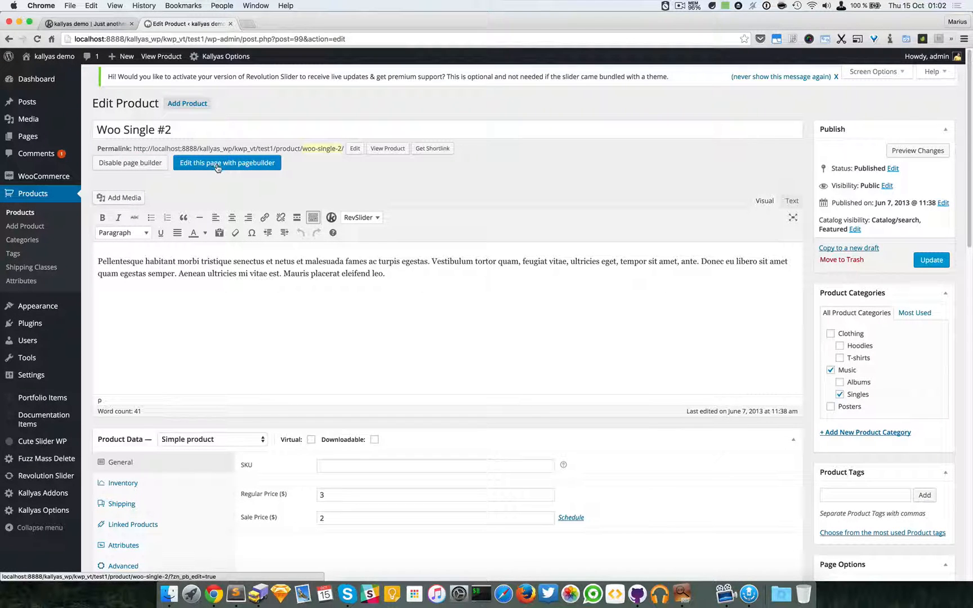
pyautogui.click(227, 162)
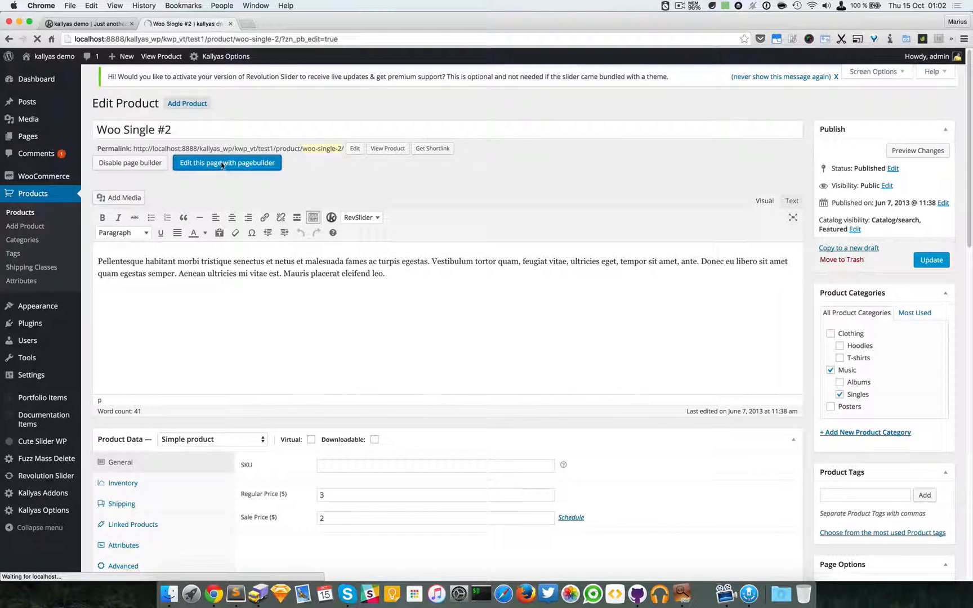
# - Search elements for 'cust' and add a Custom Sub-header showing Woo Single #2
pyautogui.click(226, 162)
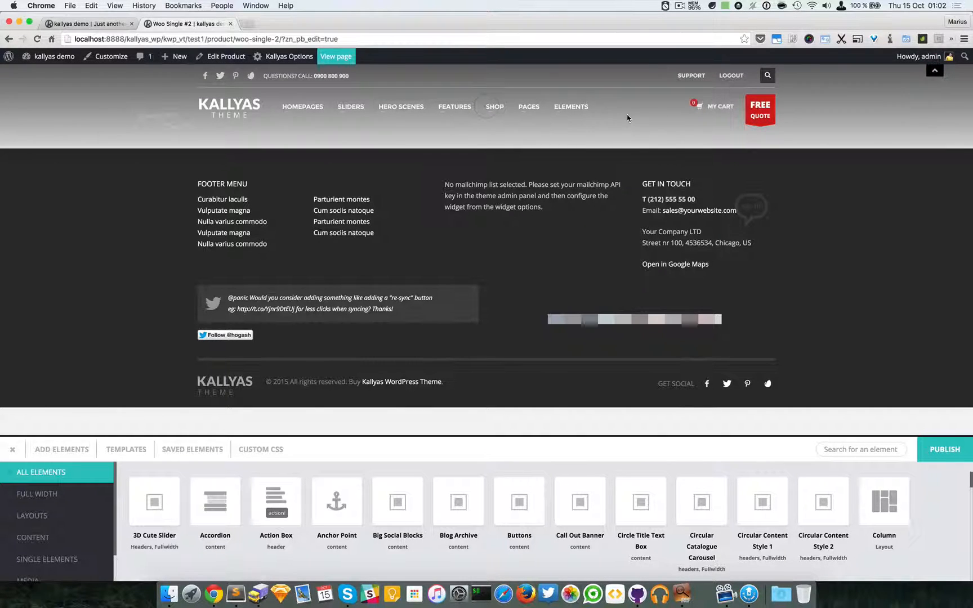
pyautogui.moveTo(488, 93)
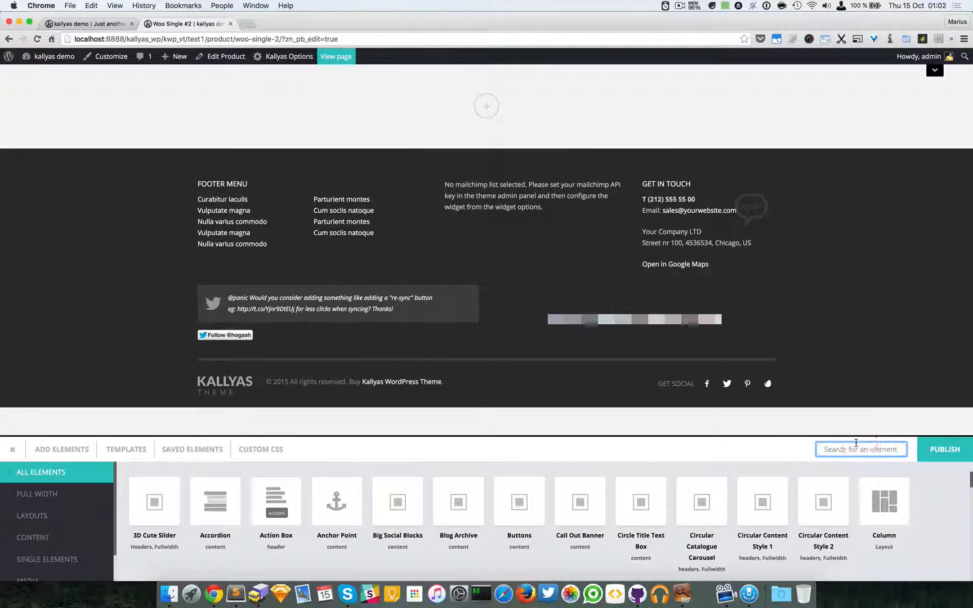
pyautogui.write('cust')
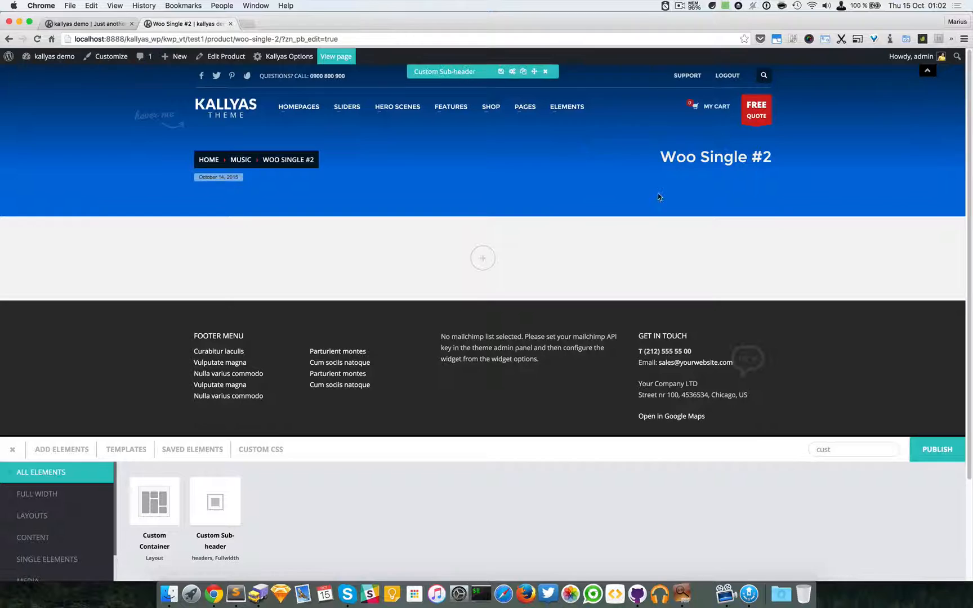
pyautogui.moveTo(509, 177)
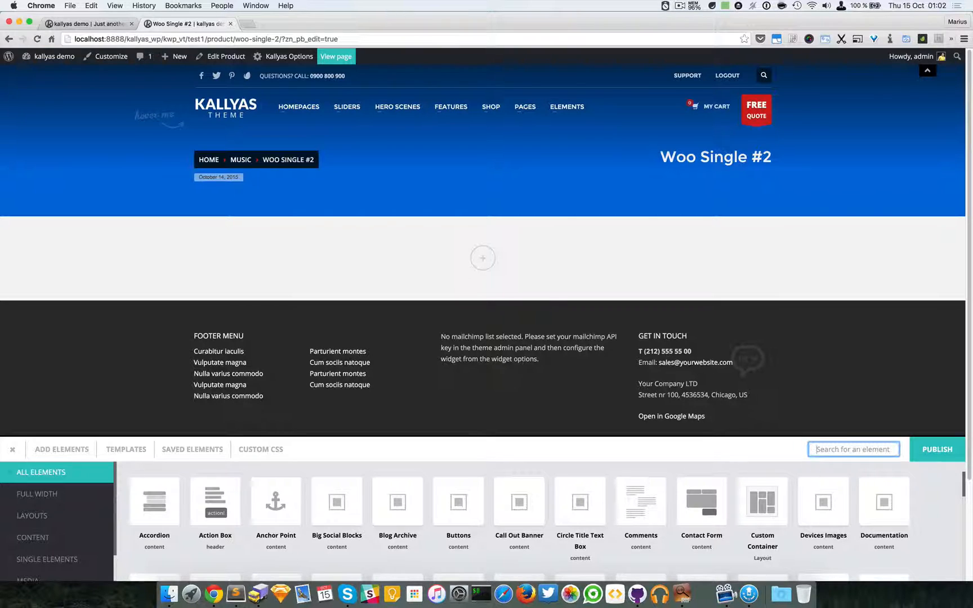
# - Add Product item content below the sub-header, publish the page, and return to the dashboard
pyautogui.write('product')
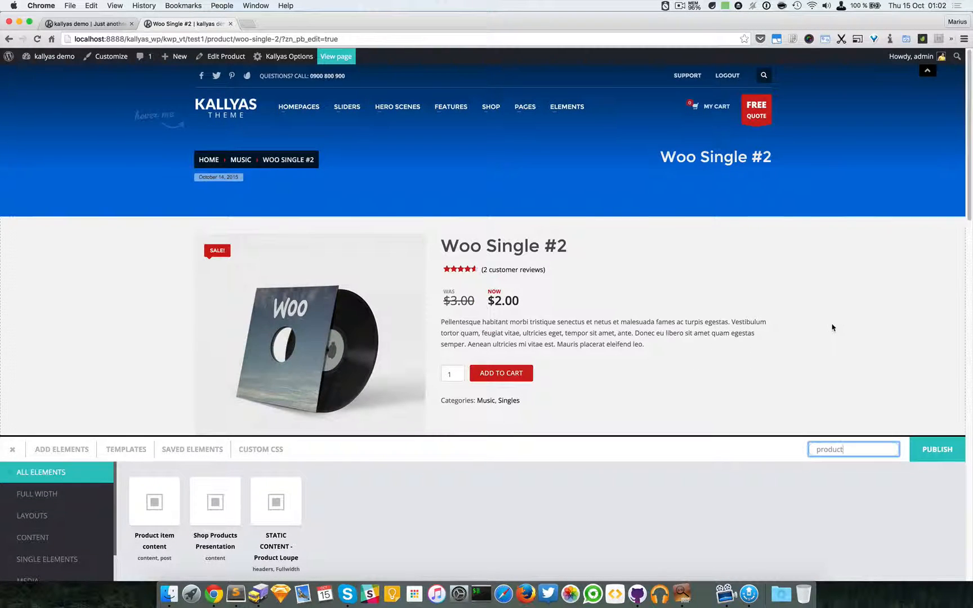
pyautogui.scroll(-3)
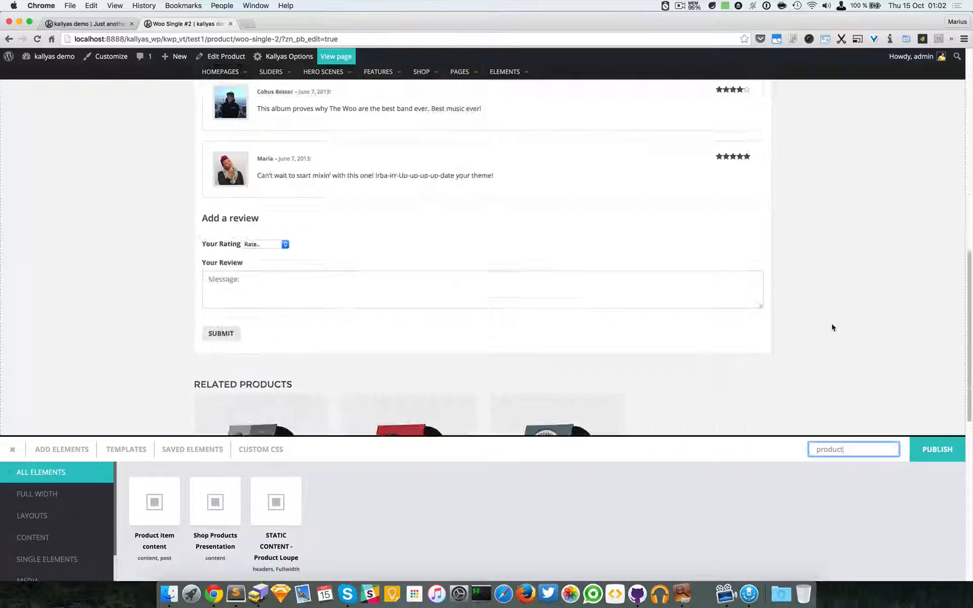
pyautogui.scroll(-3)
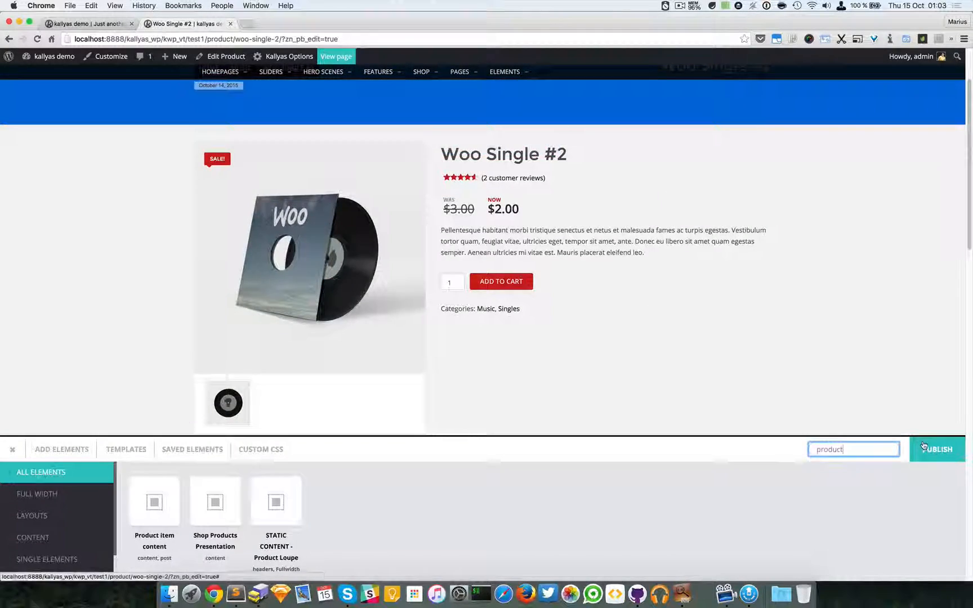
pyautogui.click(936, 449)
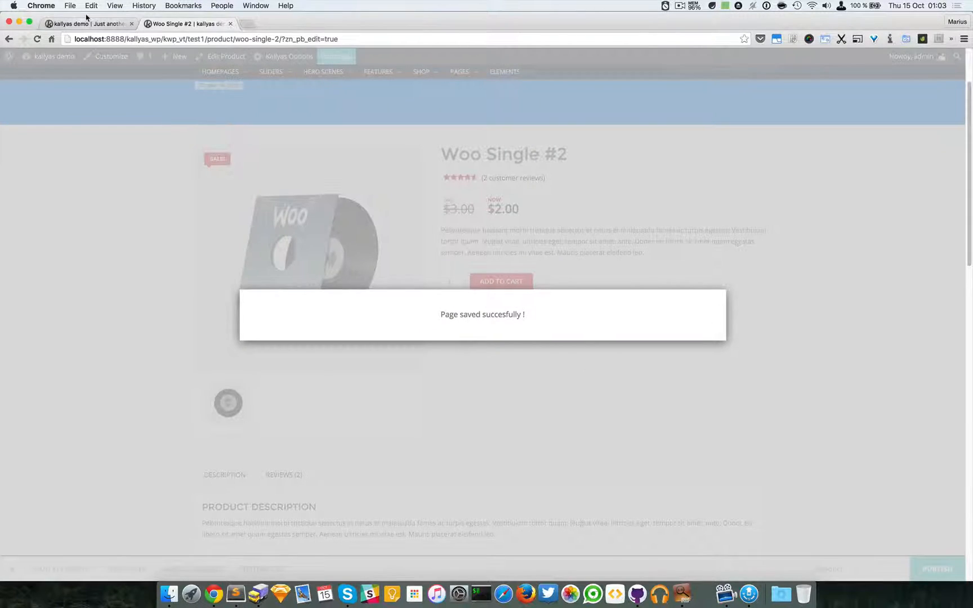
pyautogui.click(54, 56)
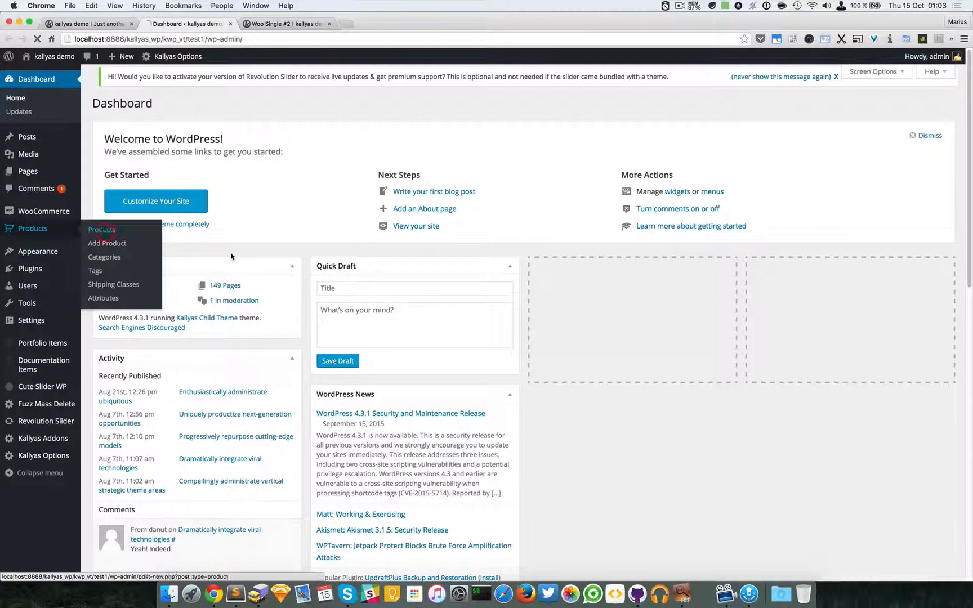
# - Open Woo Album #4, view its live product page layout, then return to its editor
pyautogui.click(101, 230)
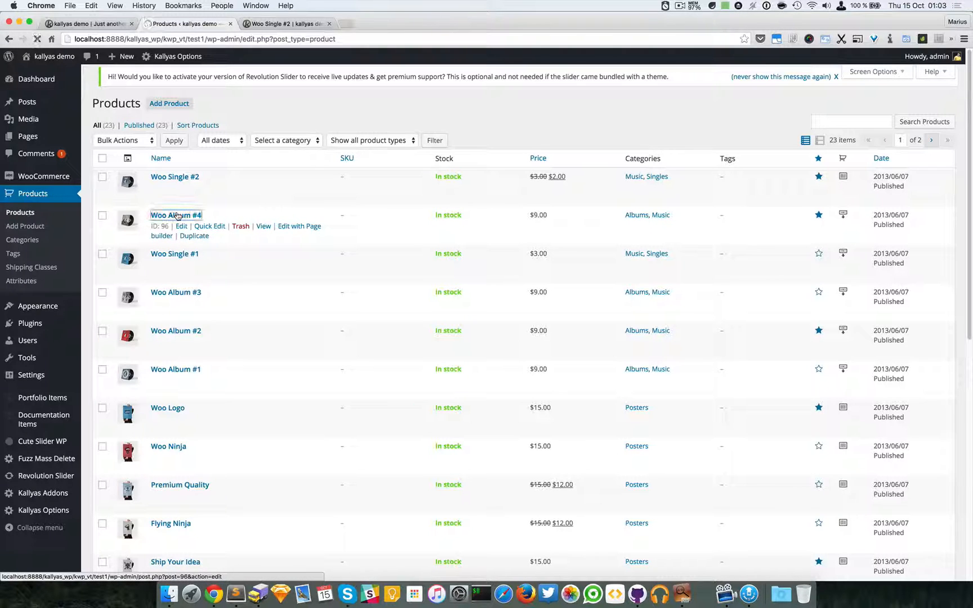
pyautogui.click(176, 214)
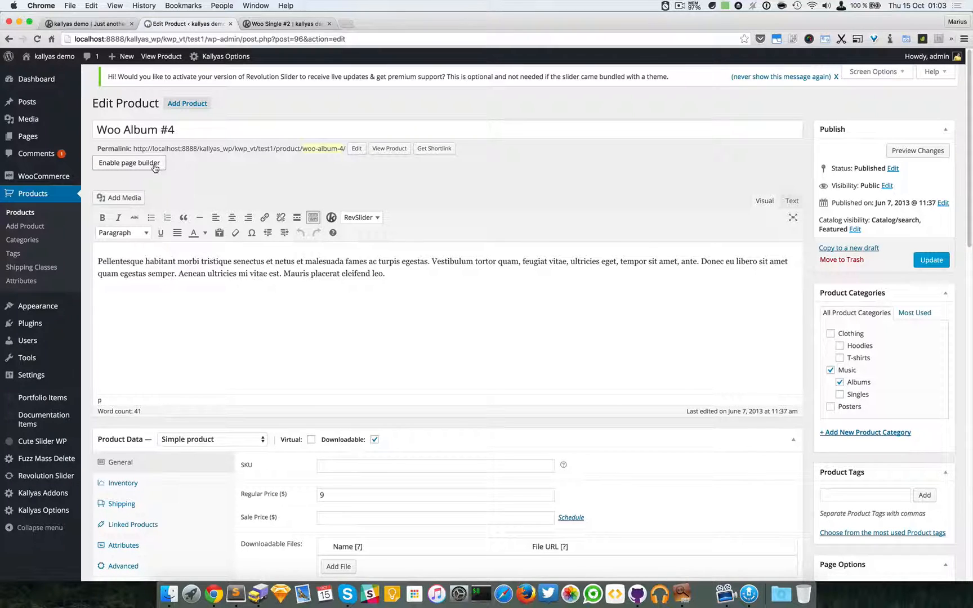
pyautogui.moveTo(299, 173)
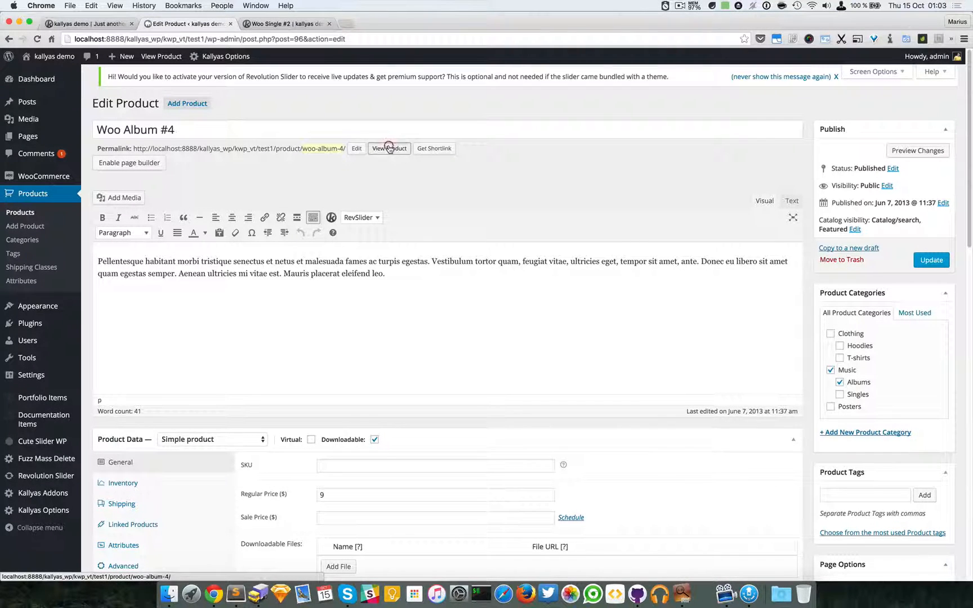
pyautogui.click(388, 148)
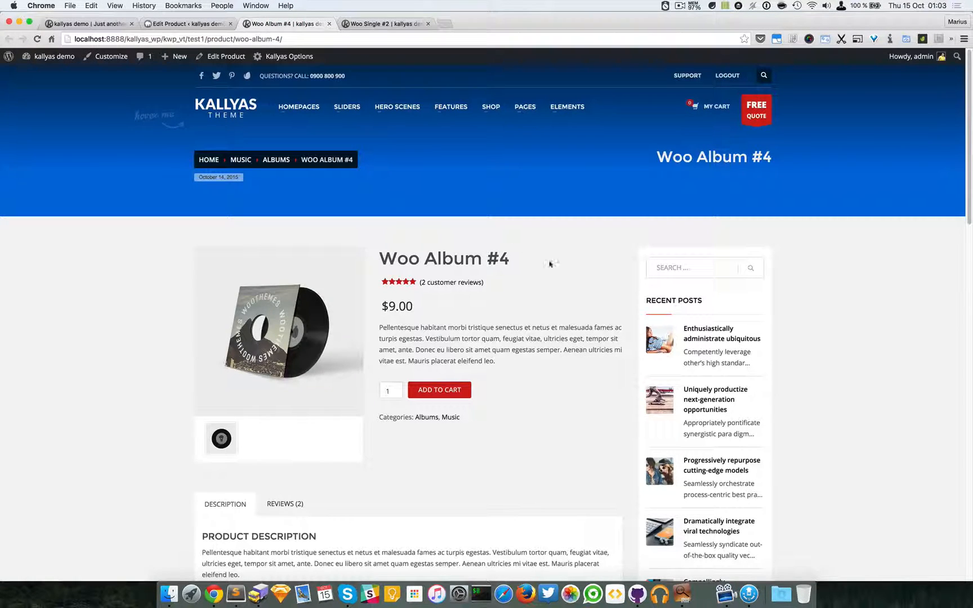
pyautogui.moveTo(551, 274)
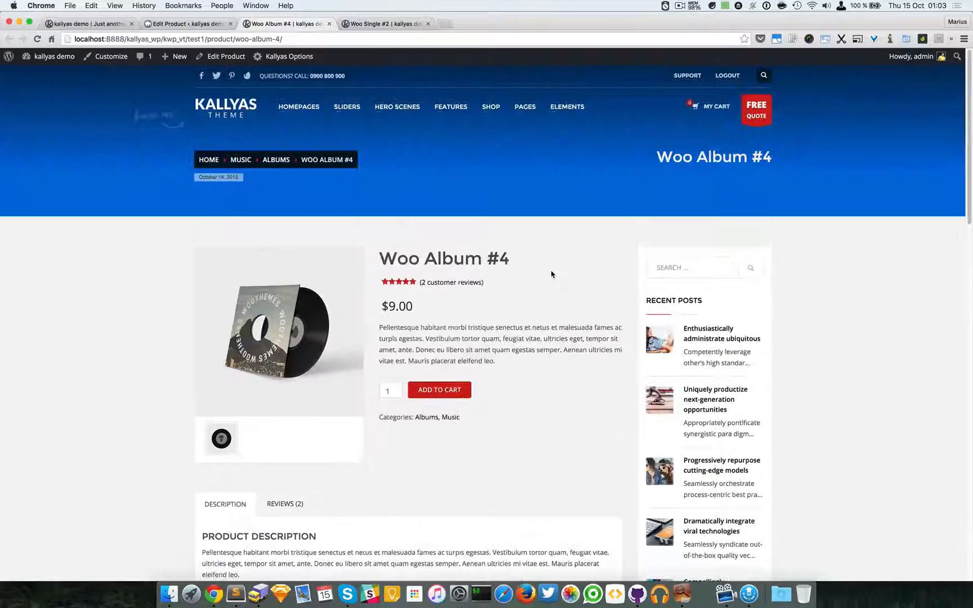
pyautogui.moveTo(722, 333)
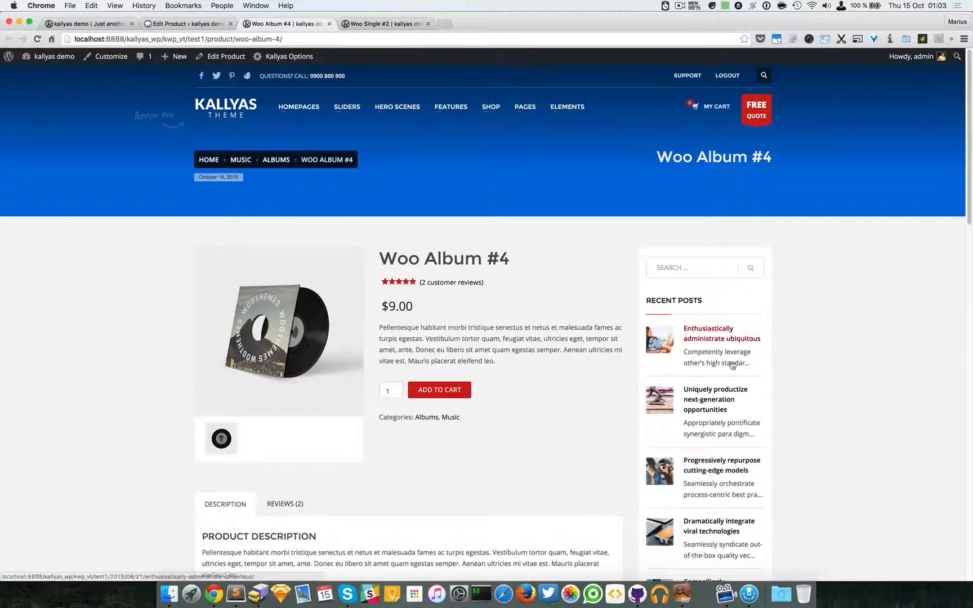
pyautogui.click(225, 56)
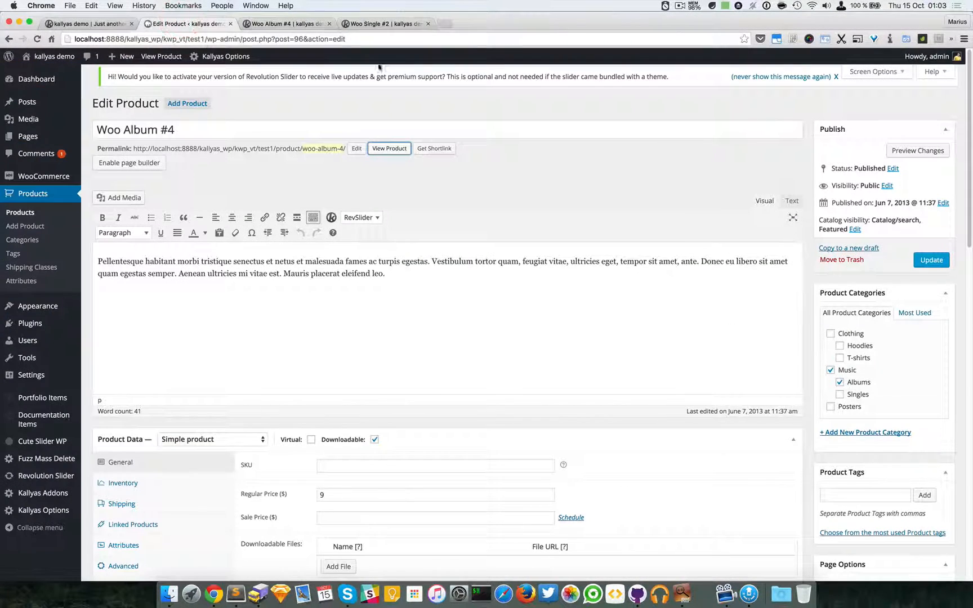
# - In the Woo Single #2 builder, clear the 'product' element search to list all elements
pyautogui.click(380, 24)
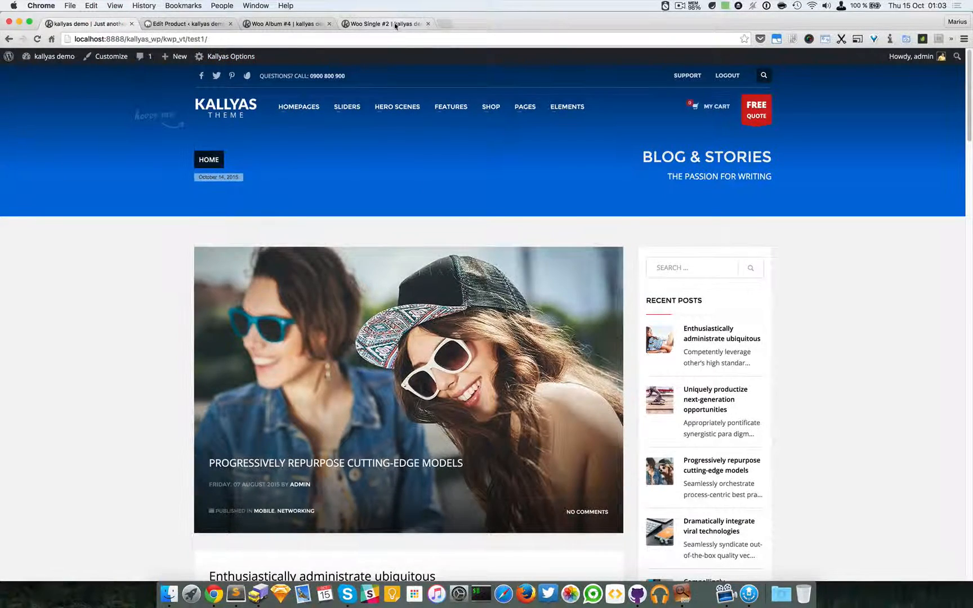
pyautogui.click(385, 24)
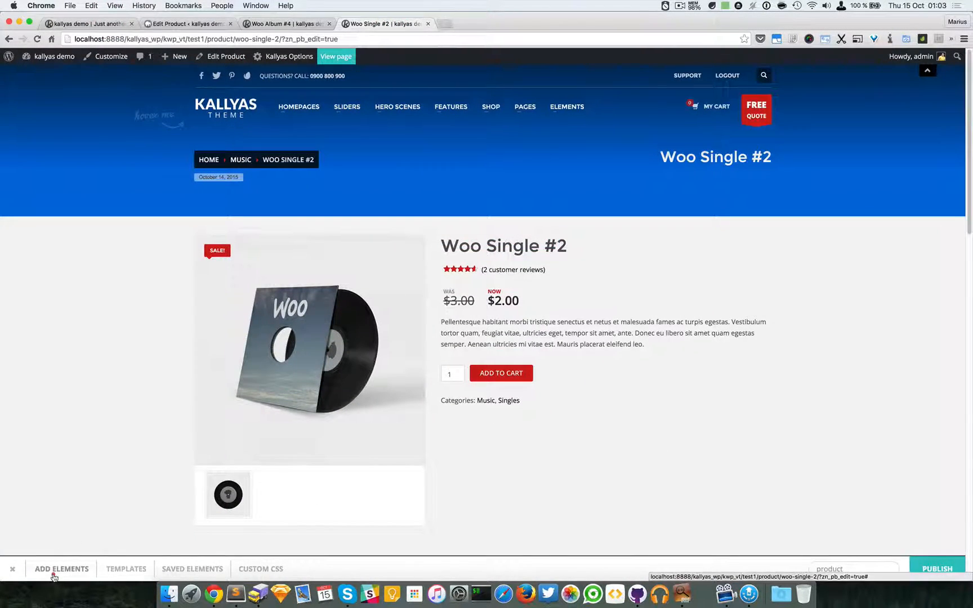
pyautogui.click(60, 568)
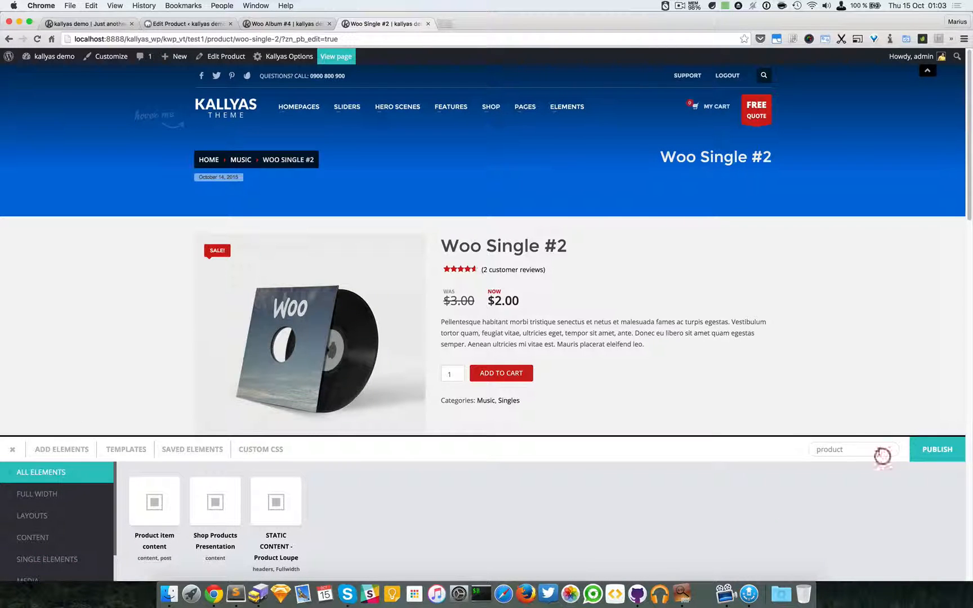
pyautogui.click(853, 449)
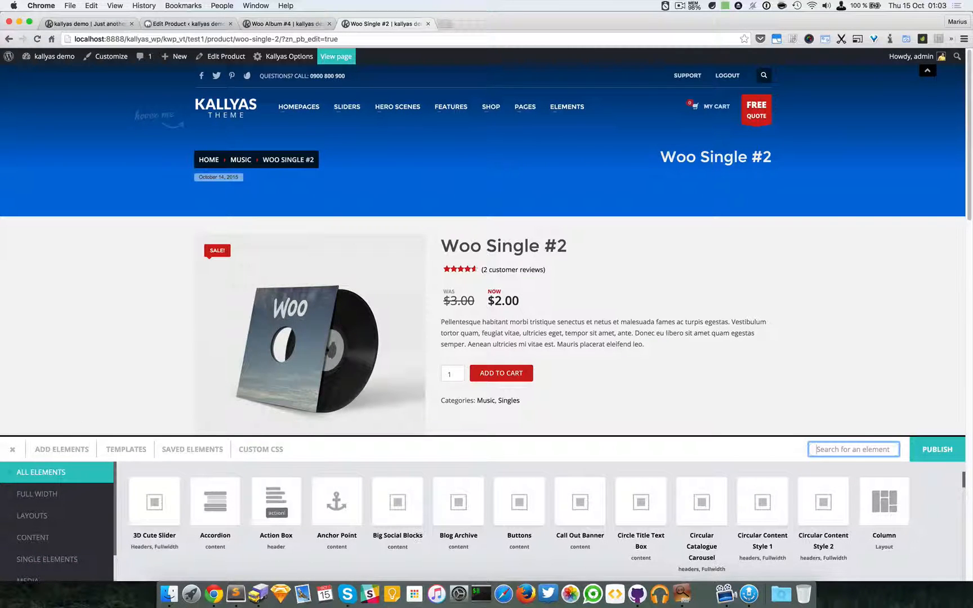
pyautogui.scroll(-3)
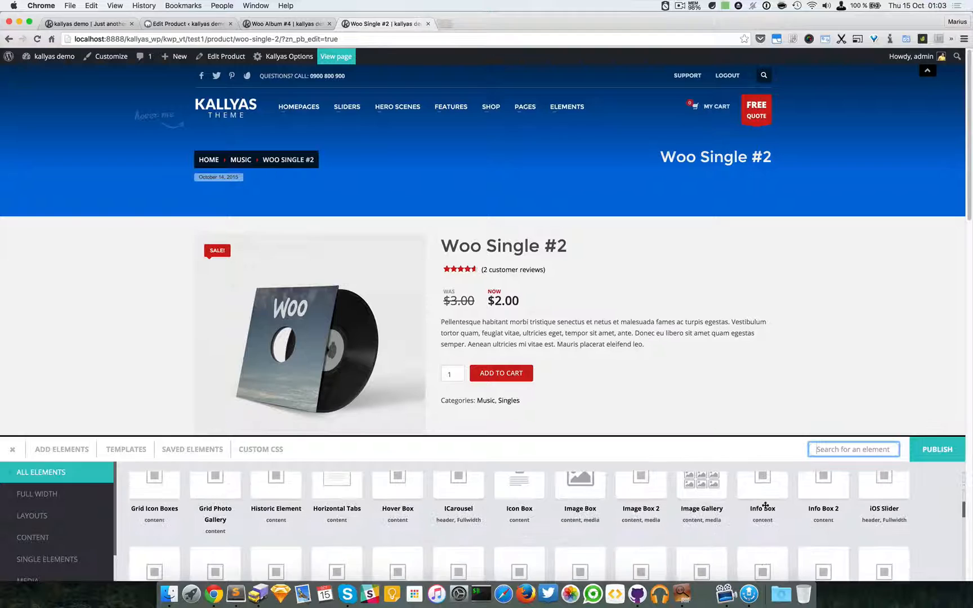
pyautogui.scroll(-3)
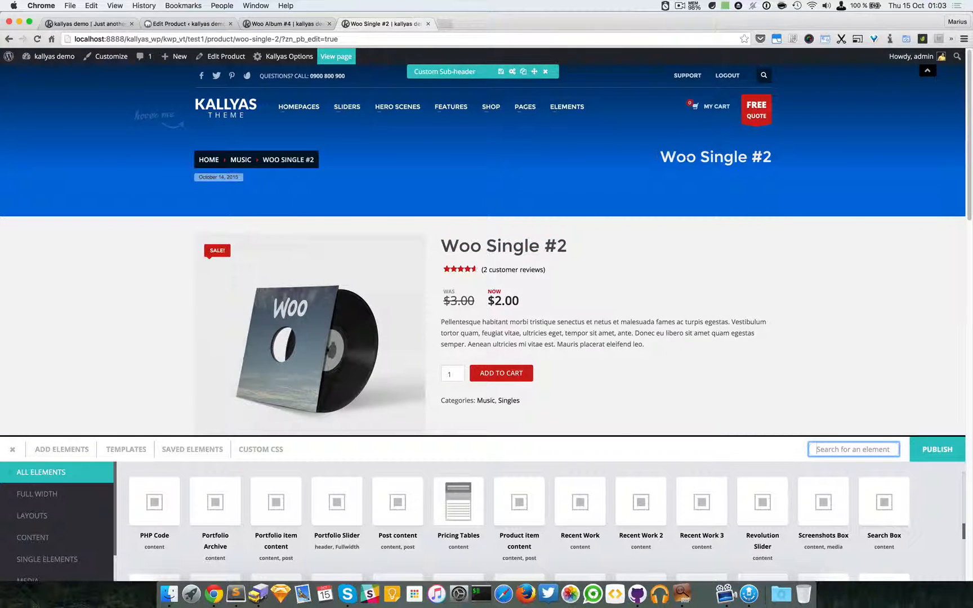
# - Scroll the Woo Single #2 builder page to bring the Product item content block into view
pyautogui.scroll(-3)
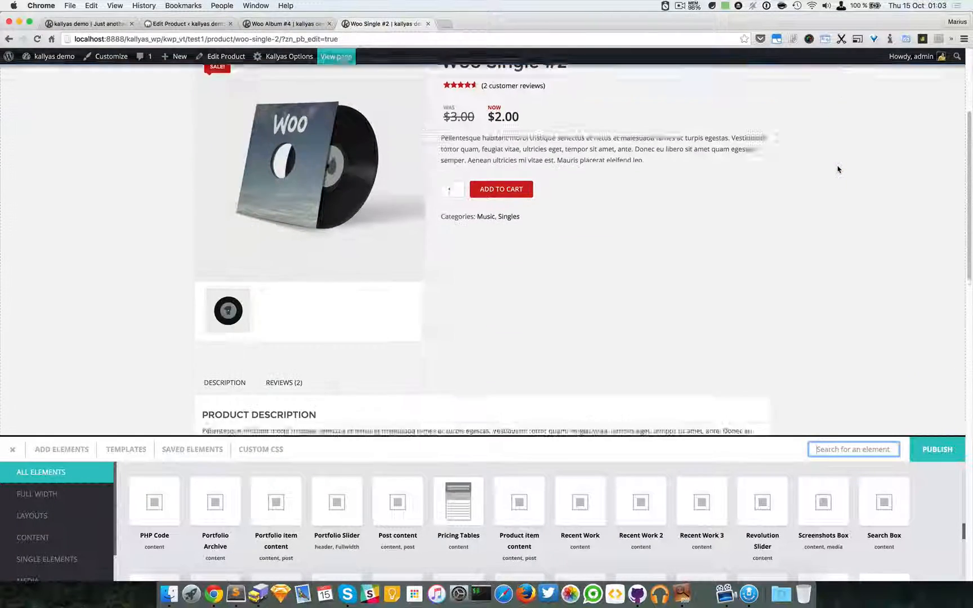
pyautogui.scroll(-3)
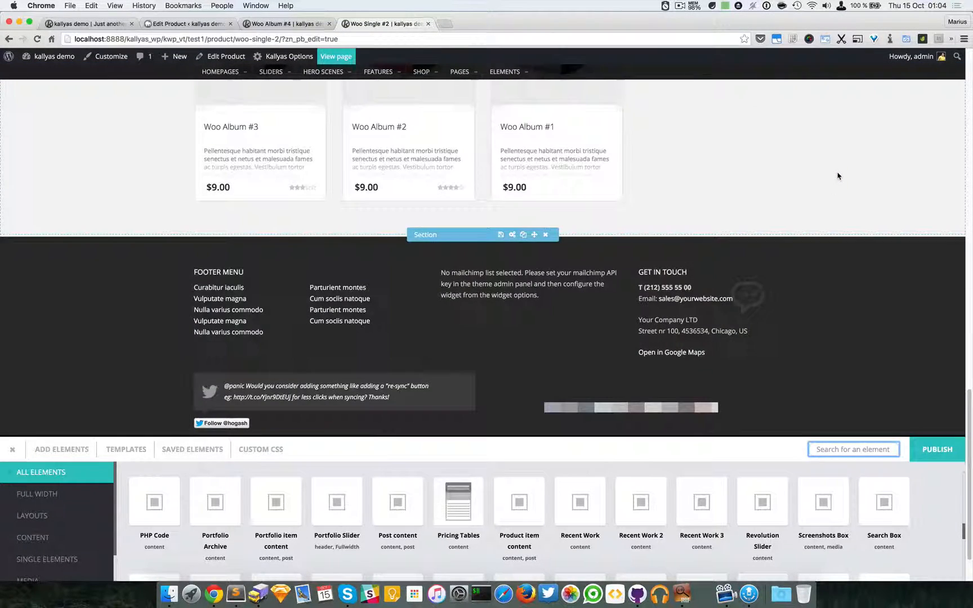
pyautogui.scroll(3)
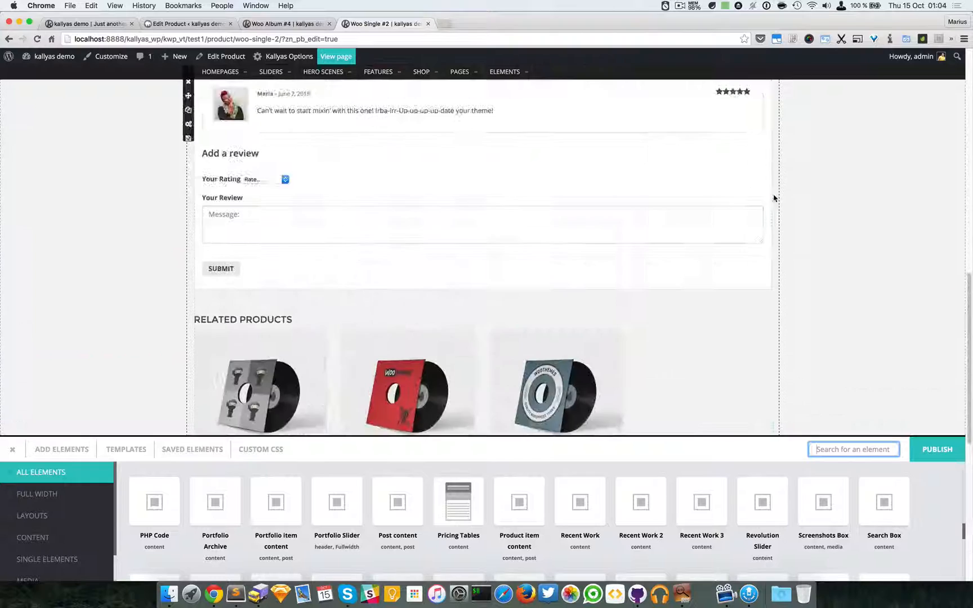
pyautogui.scroll(3)
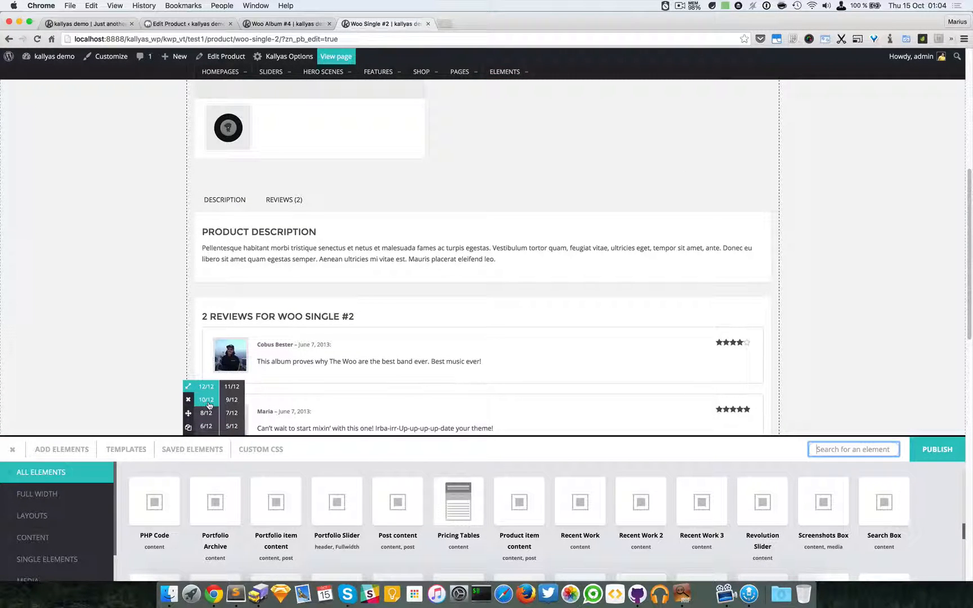
pyautogui.moveTo(232, 399)
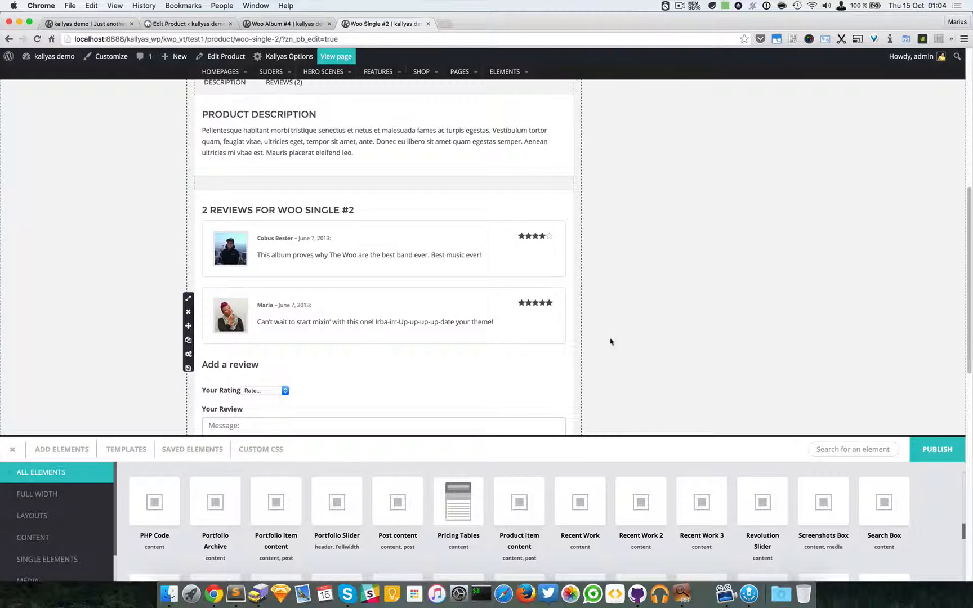
# - Search page elements for 'col' and place a Column beside the product item content
pyautogui.click(188, 339)
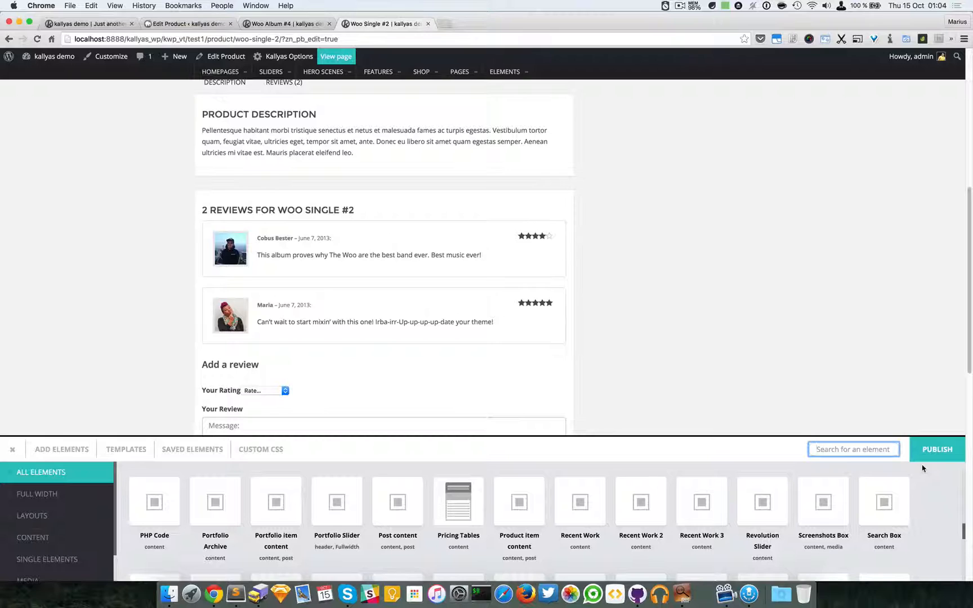
pyautogui.write('col')
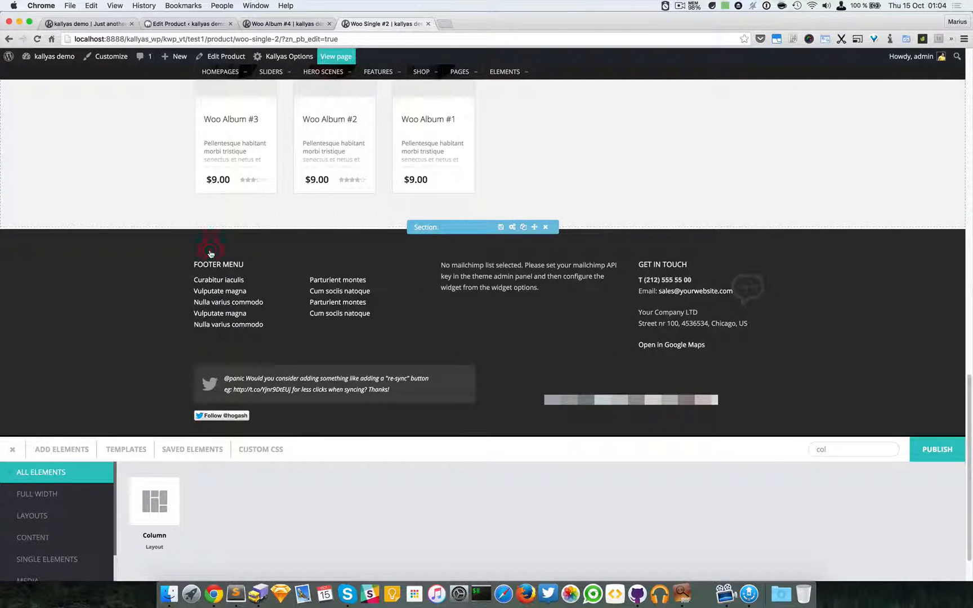
pyautogui.scroll(3)
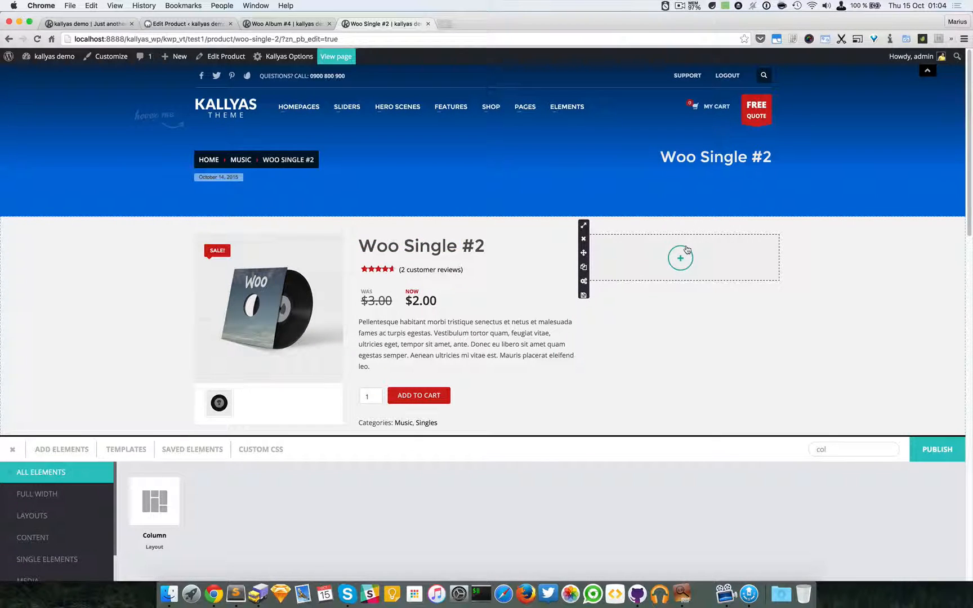
# - Replace the element search with 'side' and add the Sidebar element into the column
pyautogui.click(852, 449)
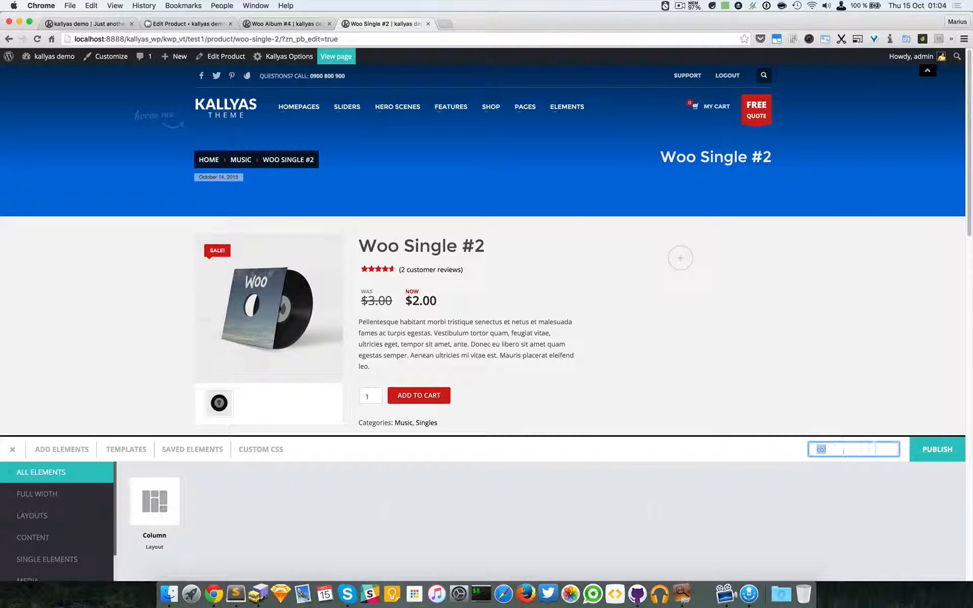
pyautogui.write('side')
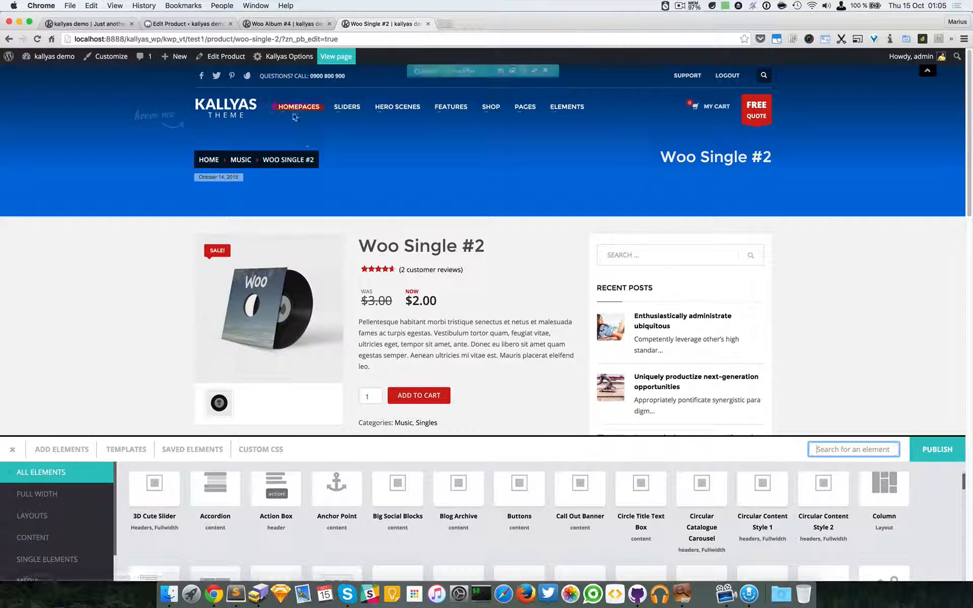
pyautogui.moveTo(297, 106)
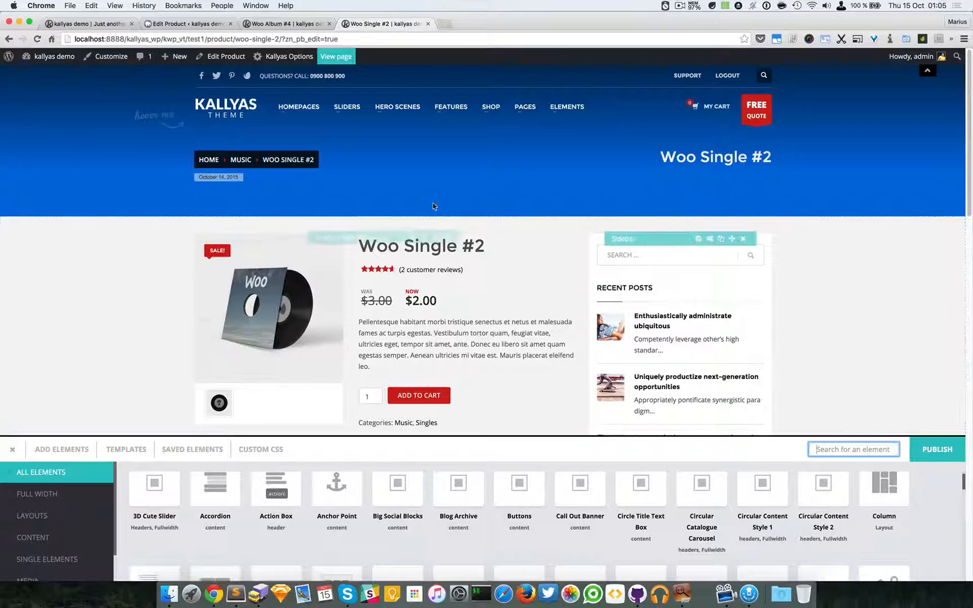
pyautogui.scroll(-3)
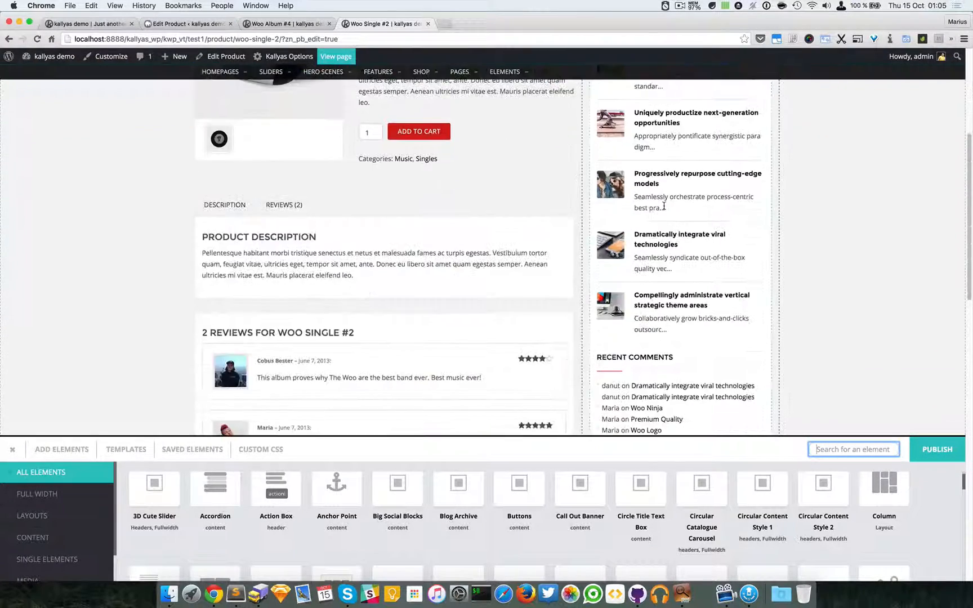
pyautogui.scroll(-3)
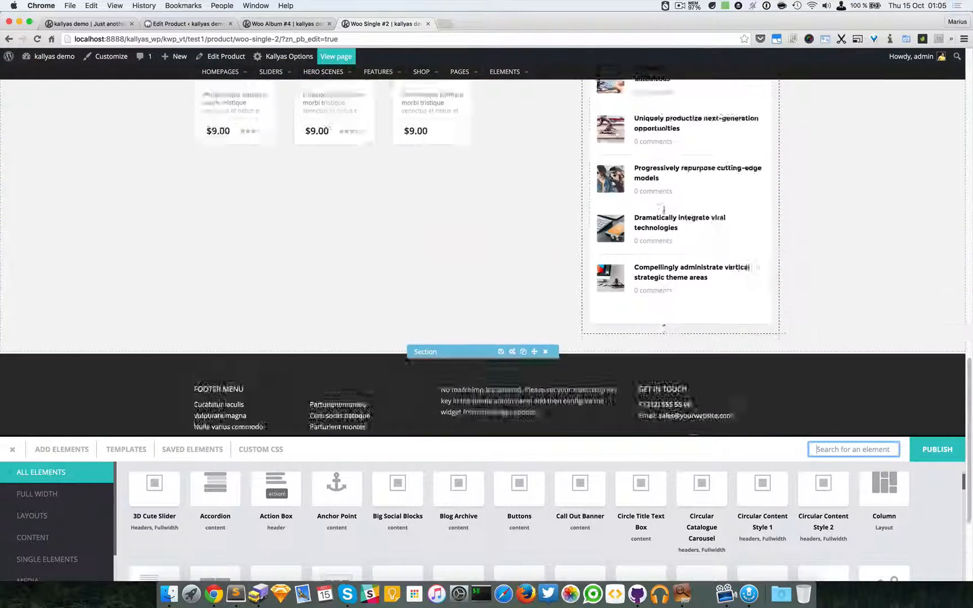
pyautogui.scroll(3)
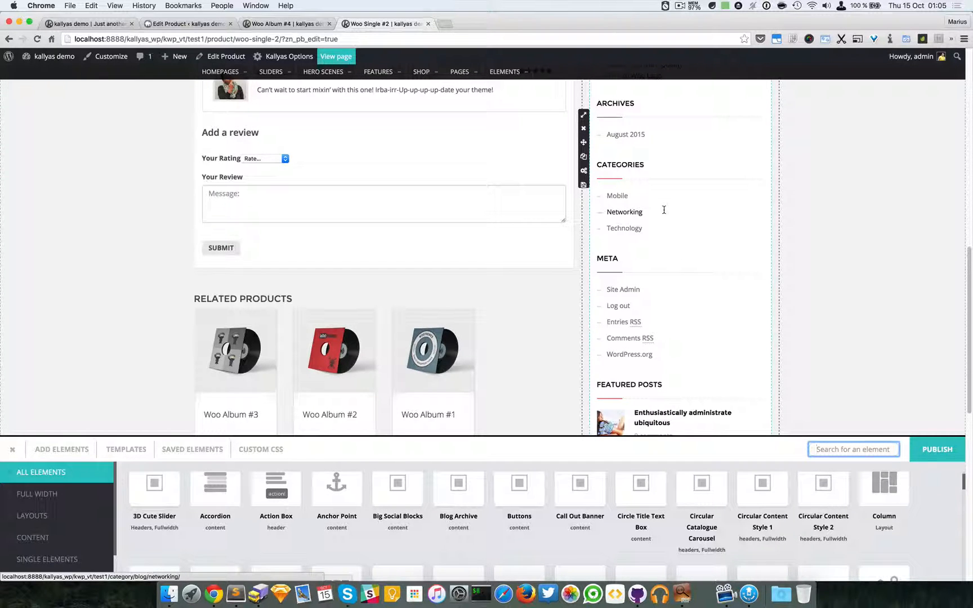
pyautogui.scroll(3)
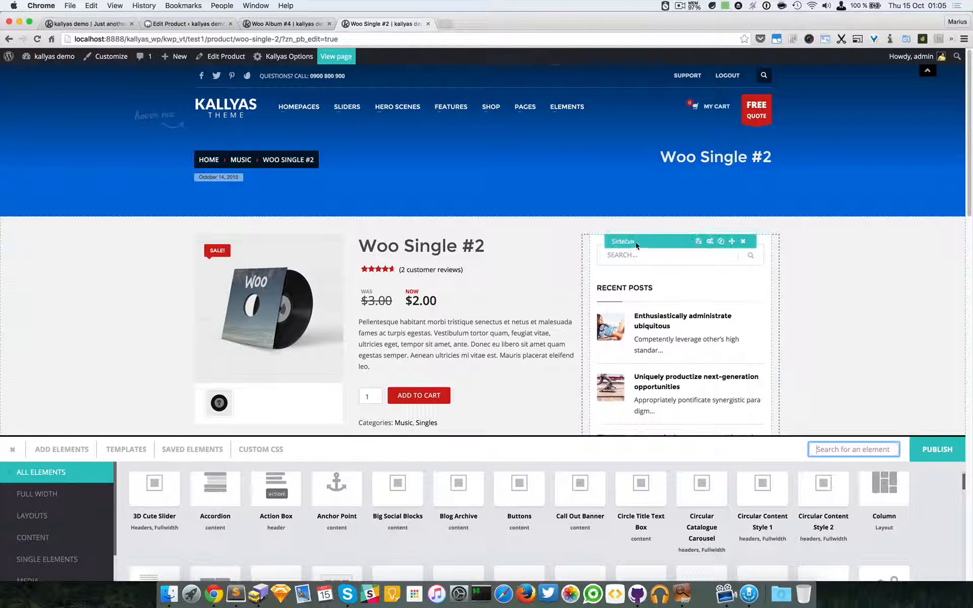
pyautogui.moveTo(621, 184)
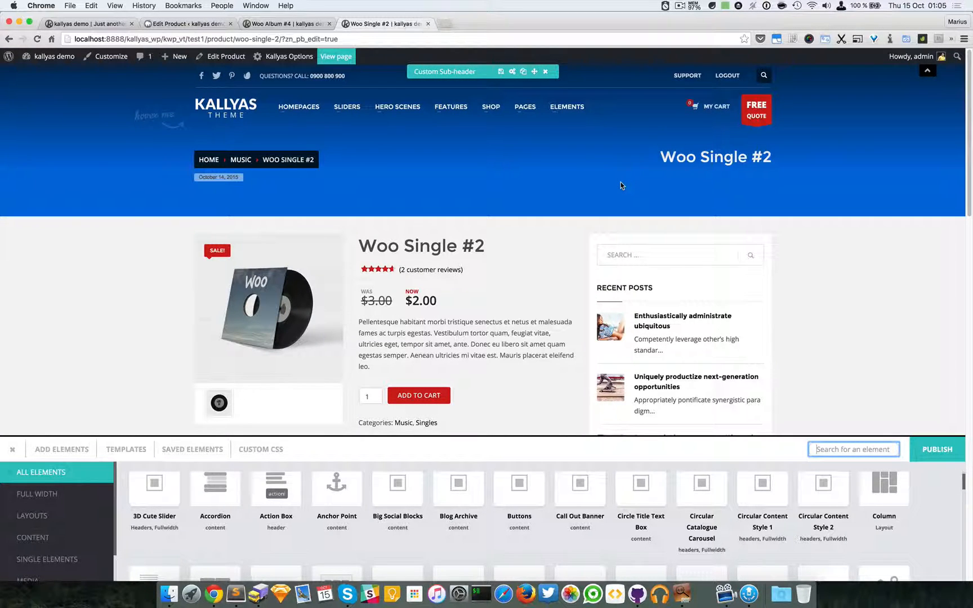
pyautogui.moveTo(541, 180)
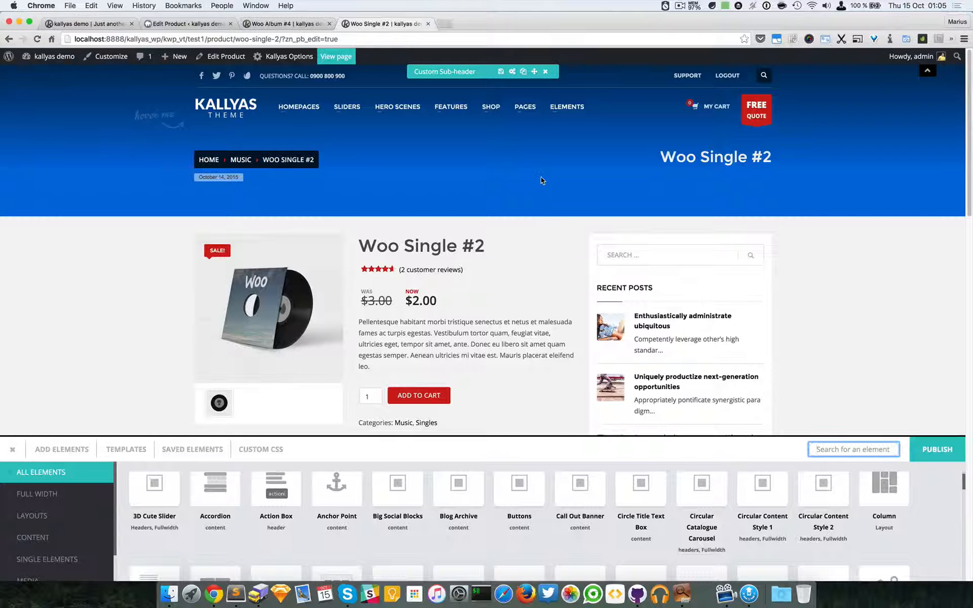
pyautogui.moveTo(524, 106)
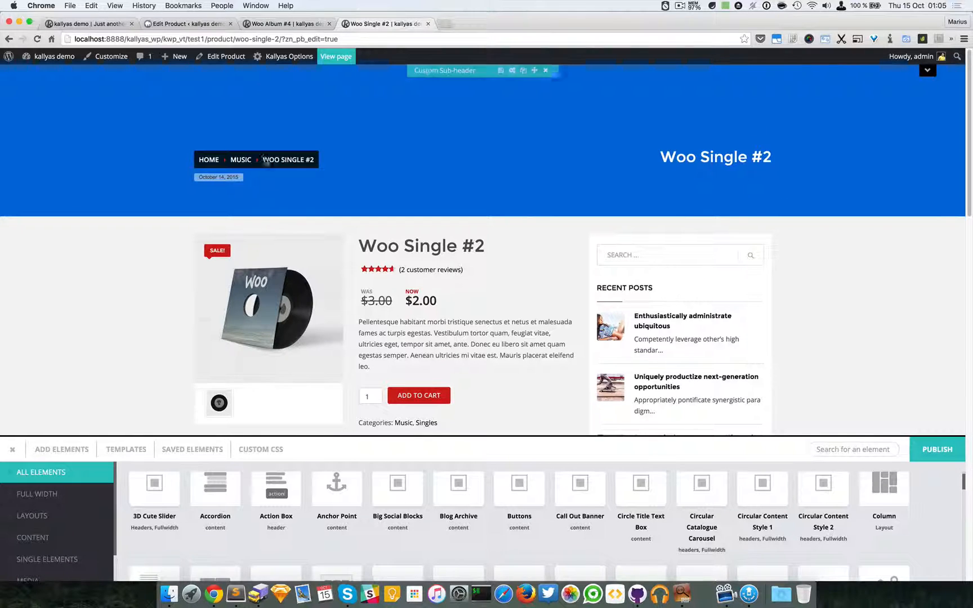
pyautogui.moveTo(254, 136)
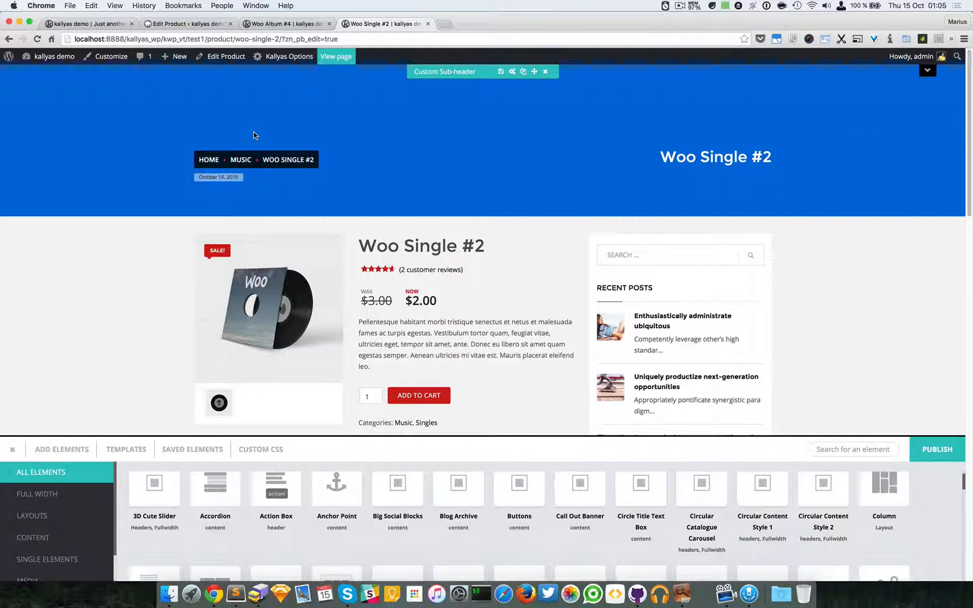
pyautogui.moveTo(653, 160)
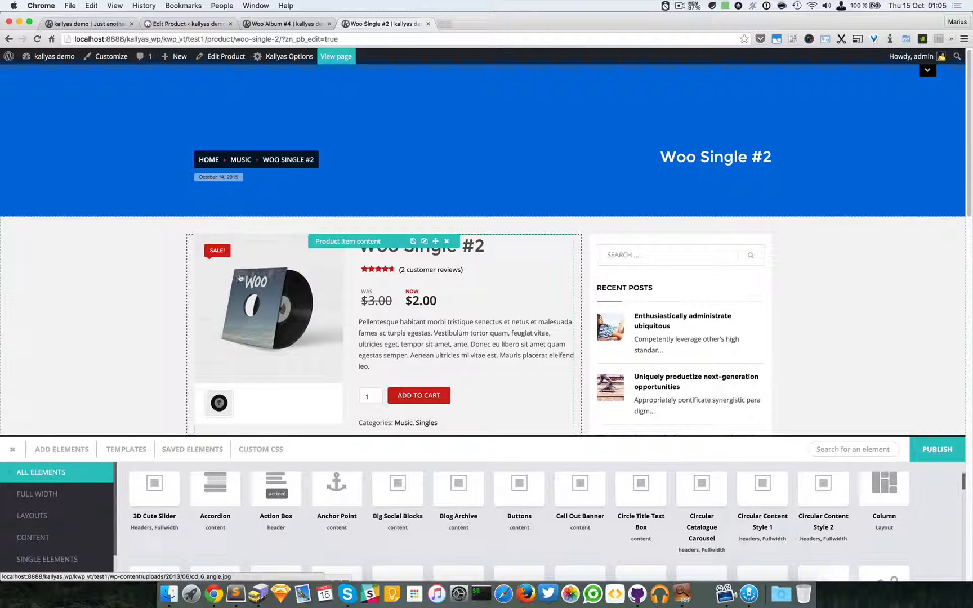
pyautogui.moveTo(277, 280)
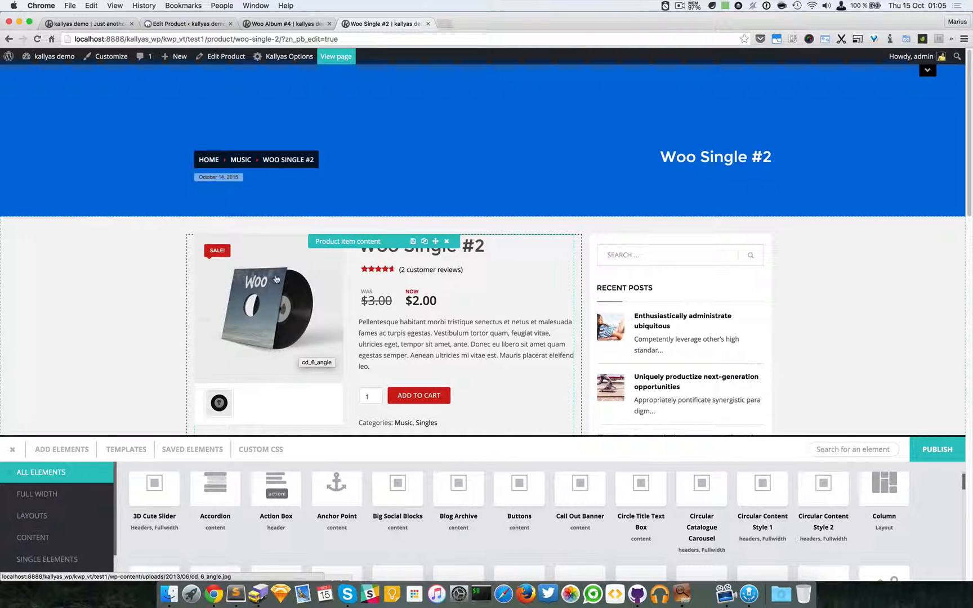
pyautogui.moveTo(724, 295)
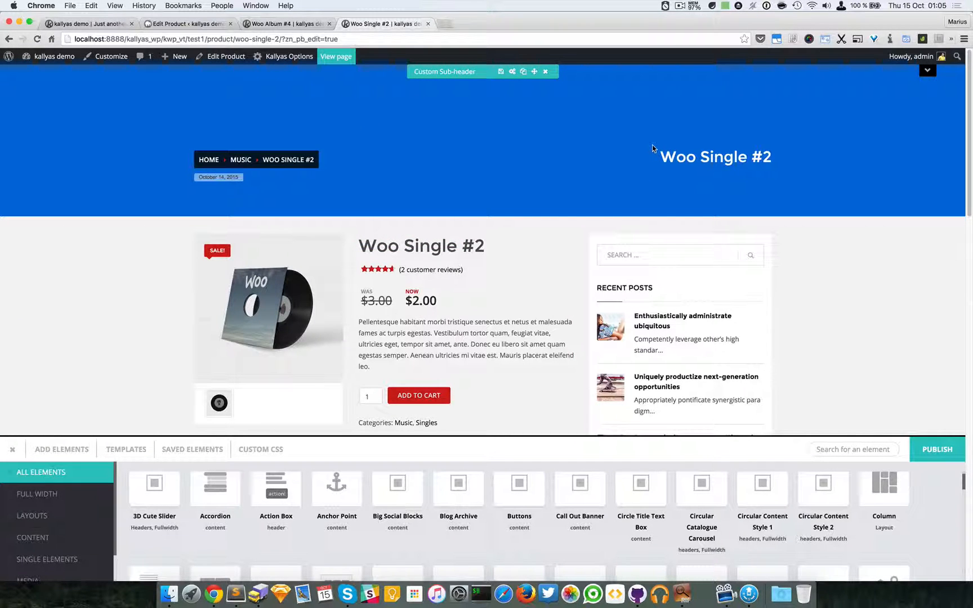
pyautogui.moveTo(667, 96)
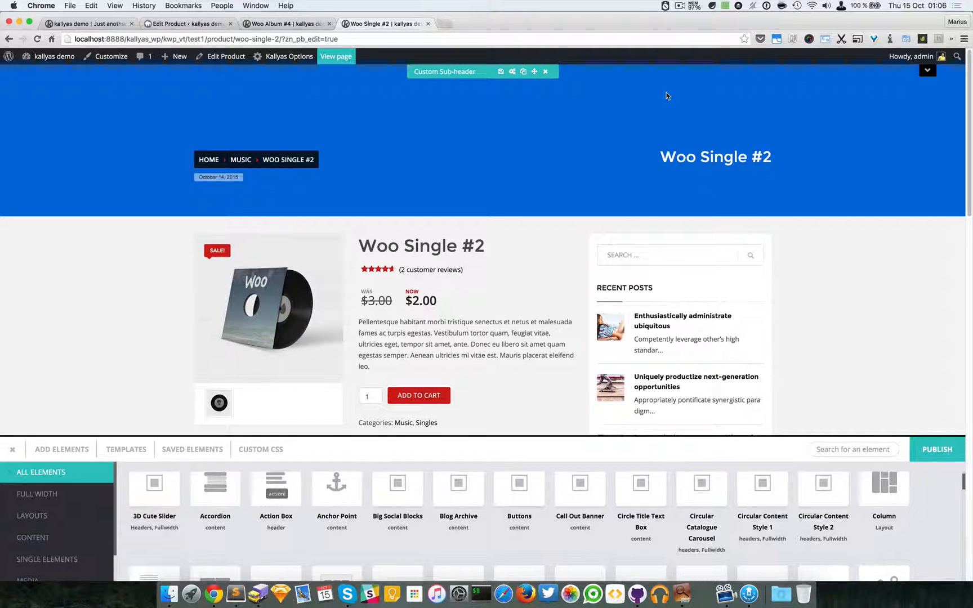
pyautogui.click(545, 72)
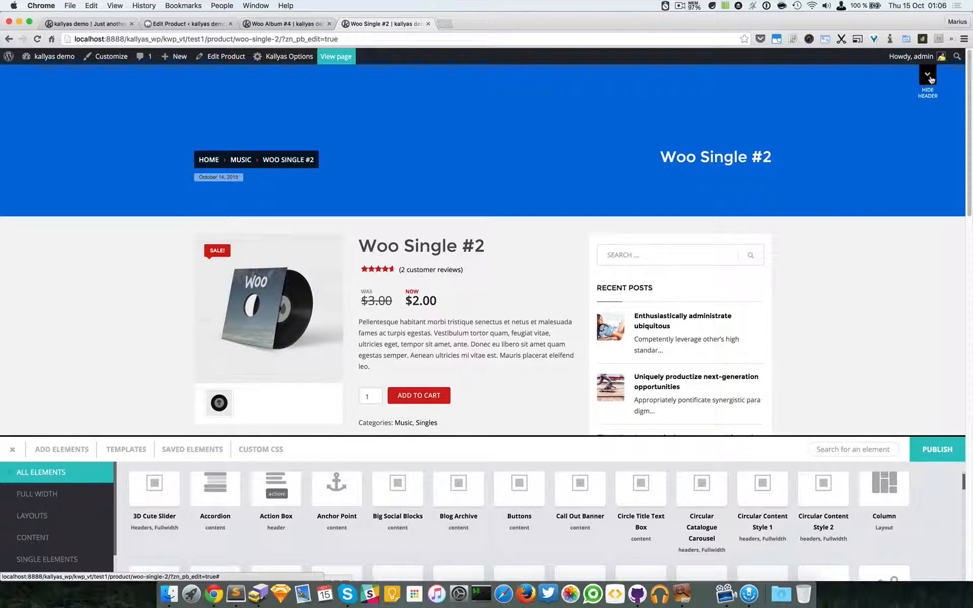
pyautogui.scroll(-3)
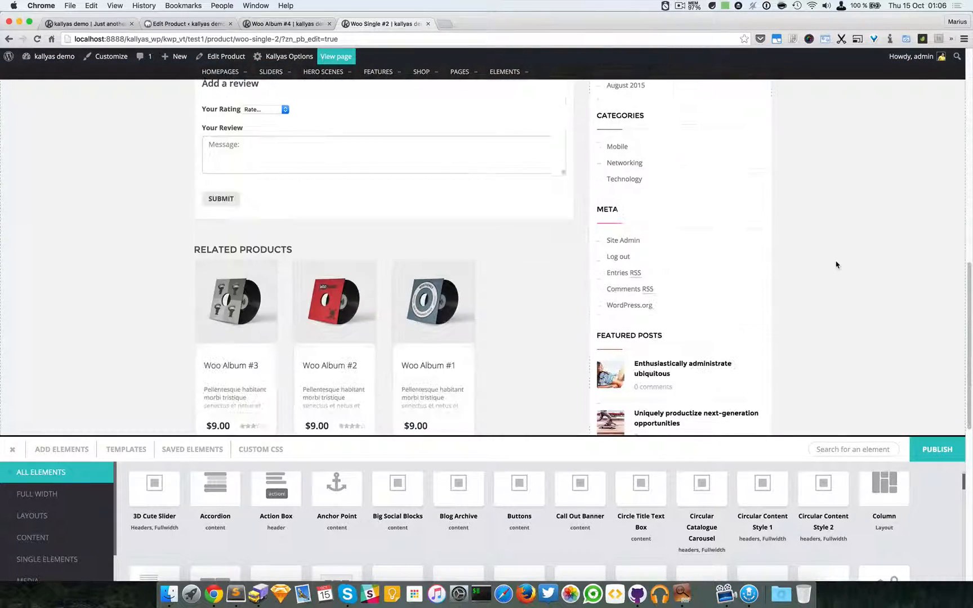
pyautogui.scroll(3)
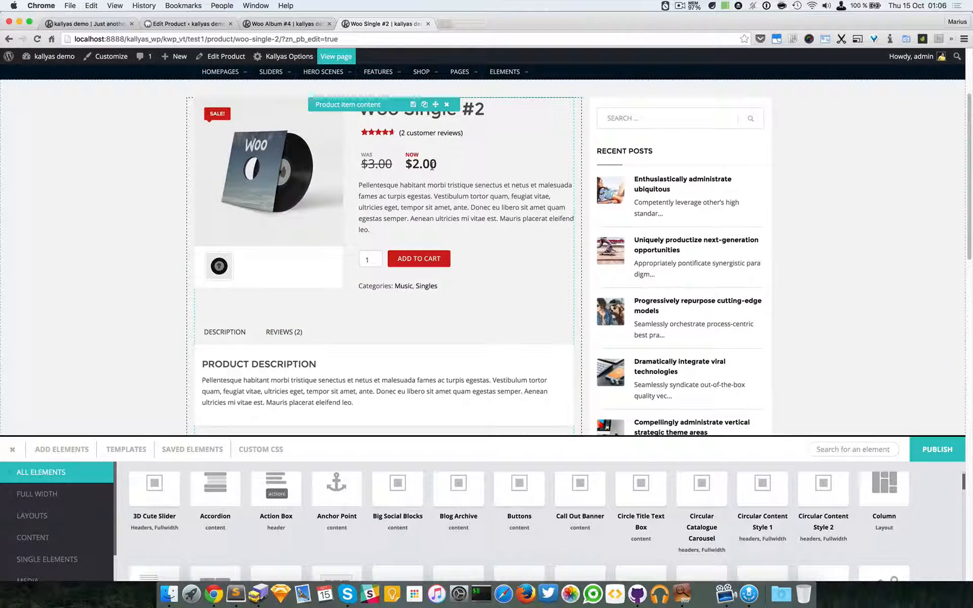